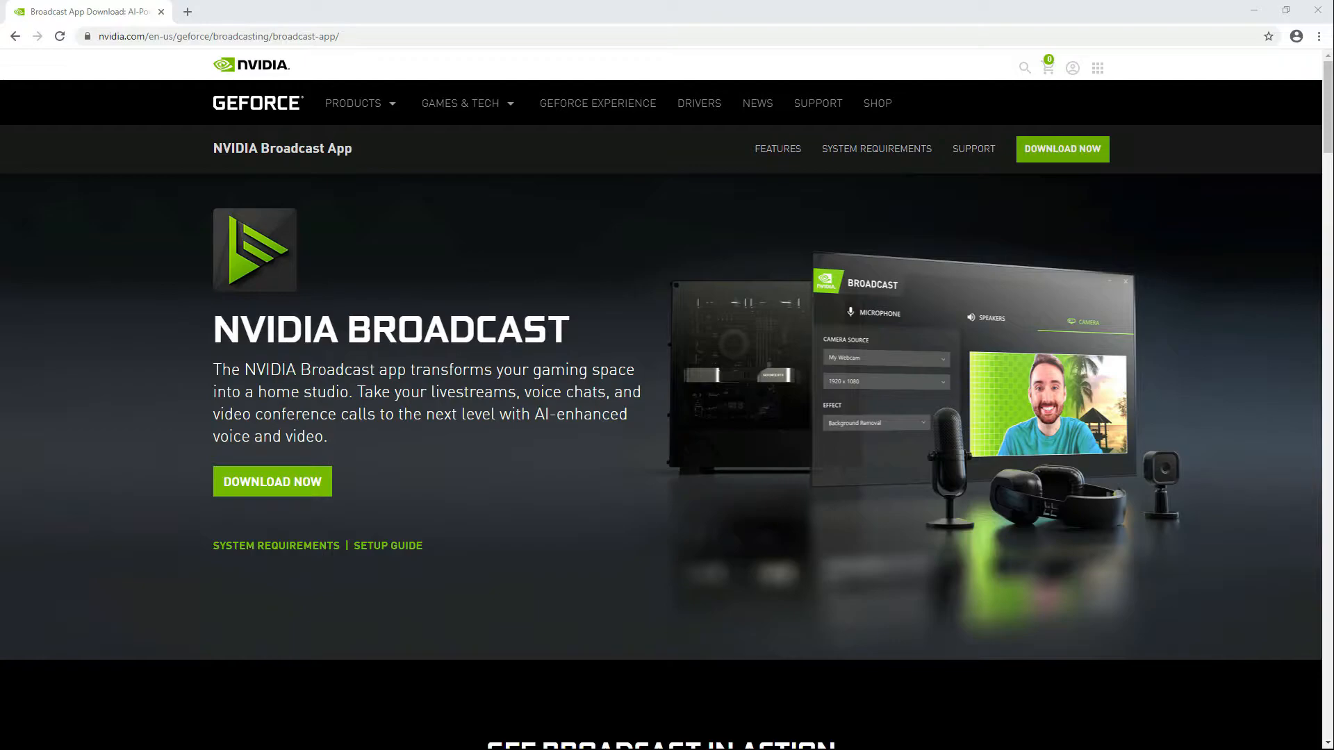
Step: Jump to the Broadcast download section with platform, version and system requirements
left_click(876, 149)
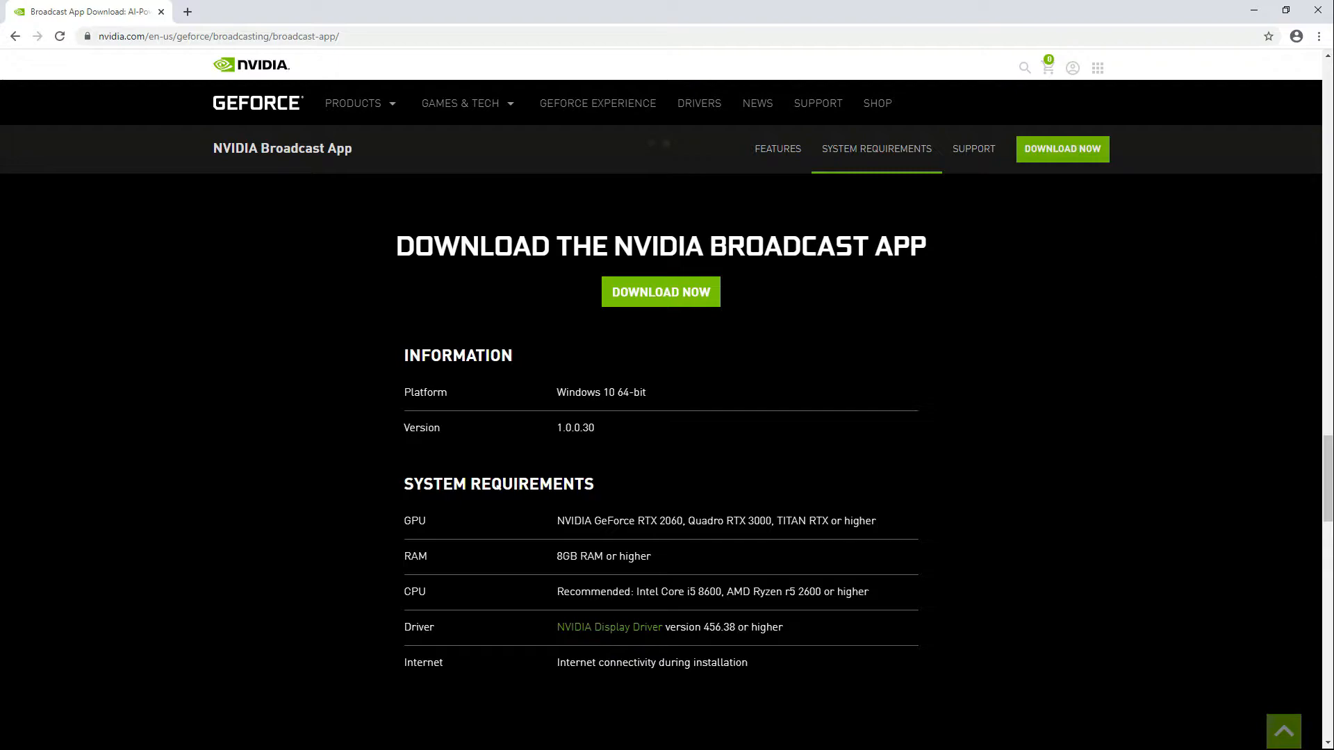
mouse_move(459, 540)
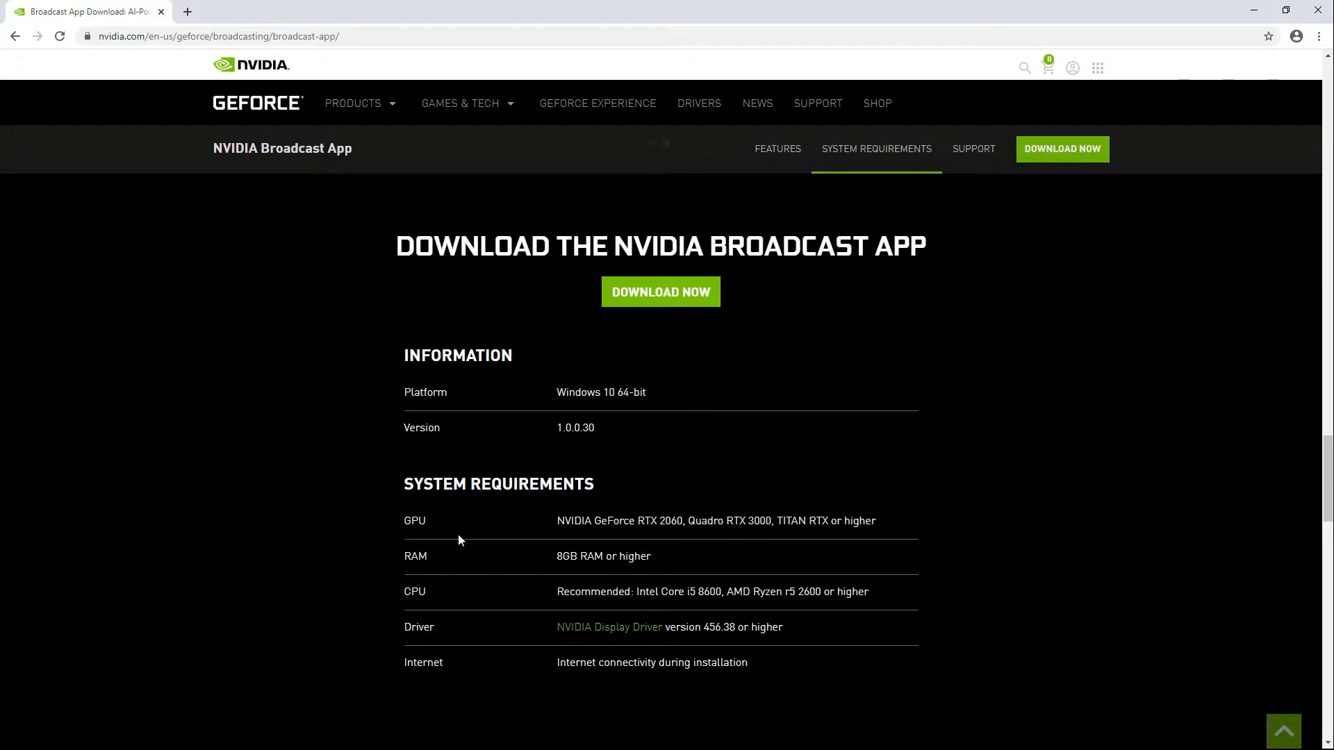
mouse_move(617, 540)
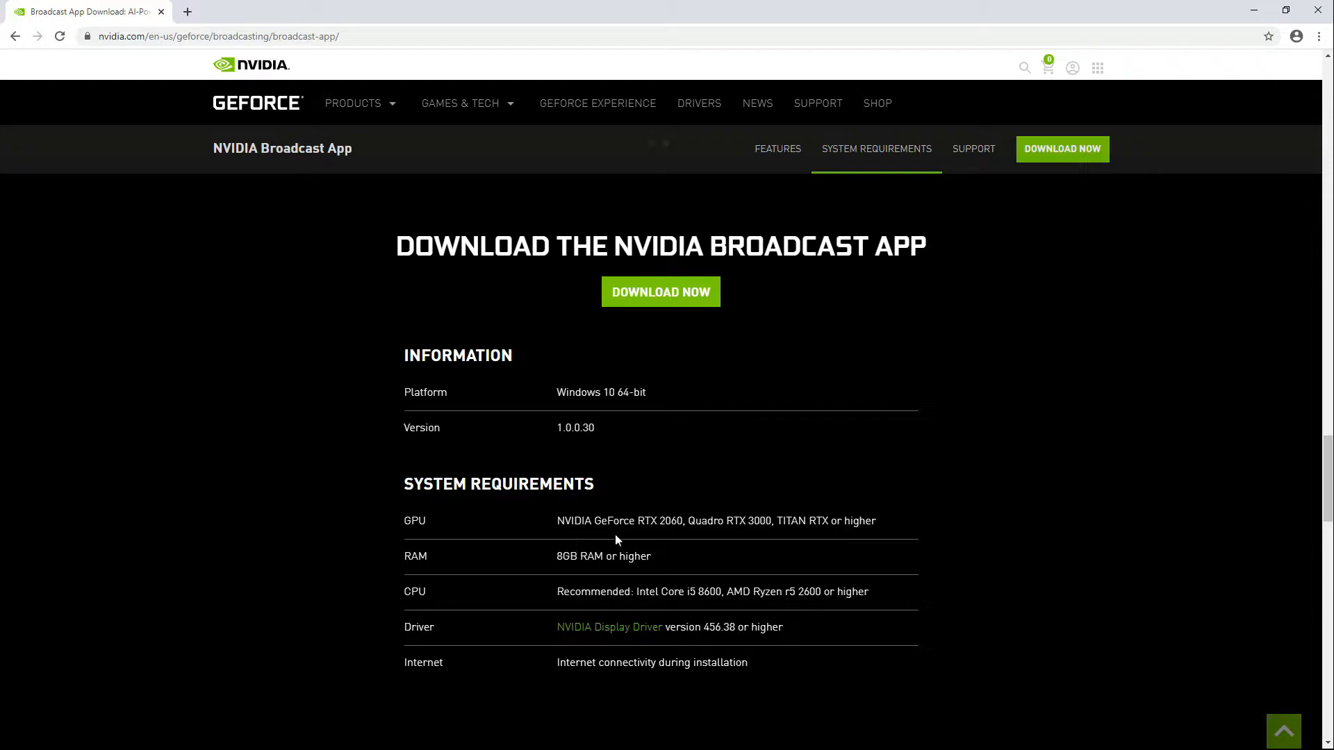
mouse_move(840, 537)
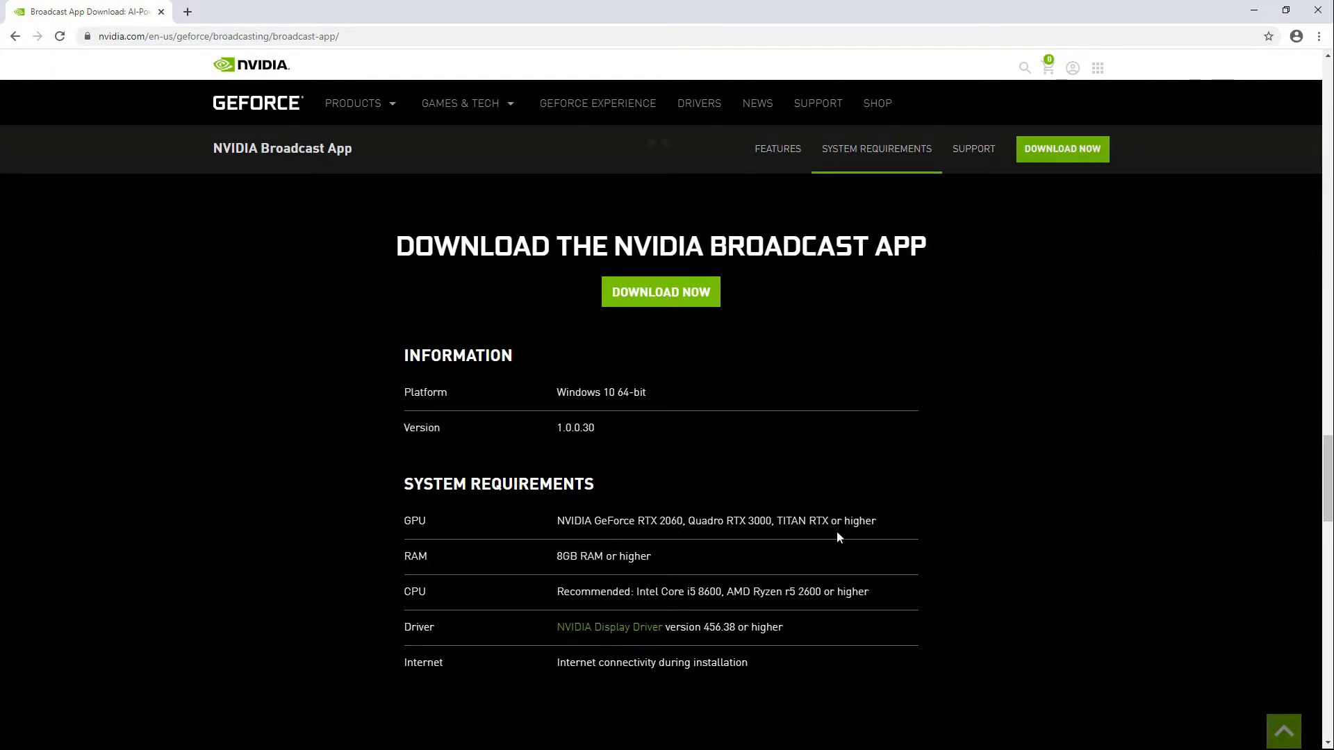
mouse_move(800, 571)
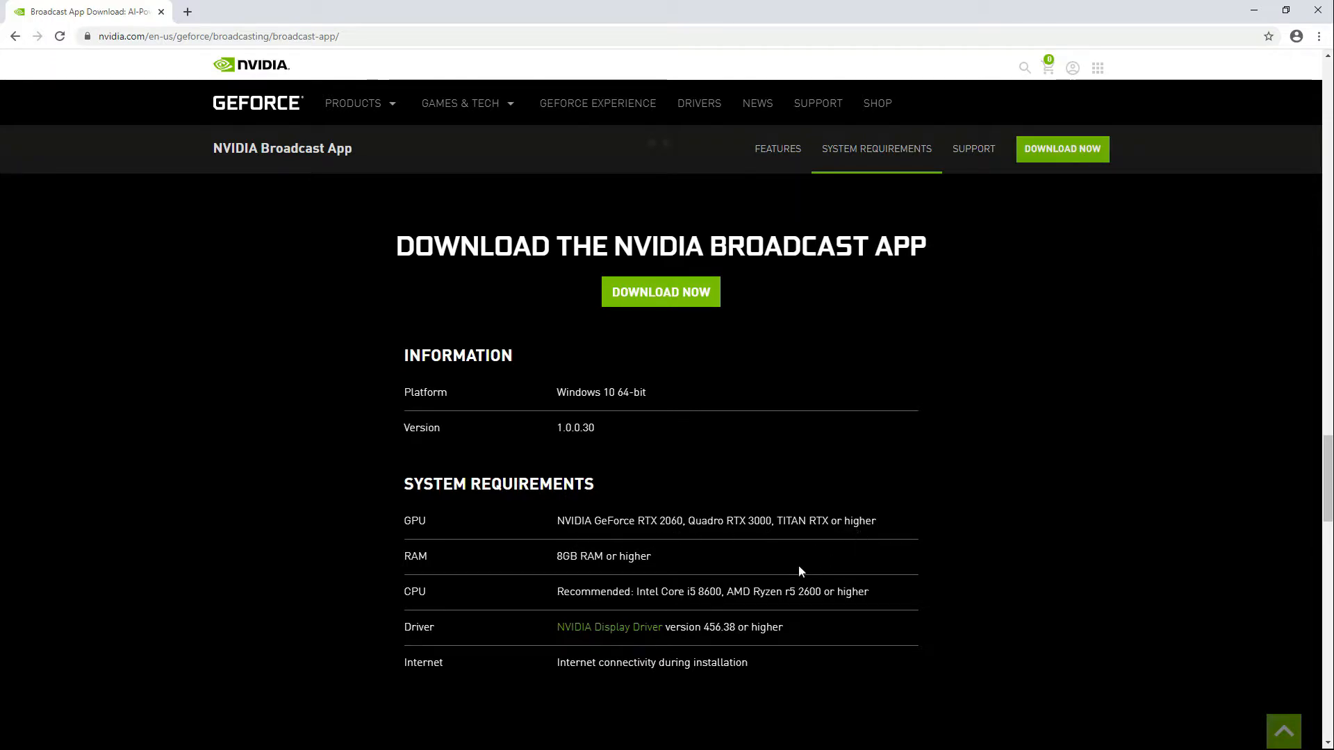
mouse_move(577, 575)
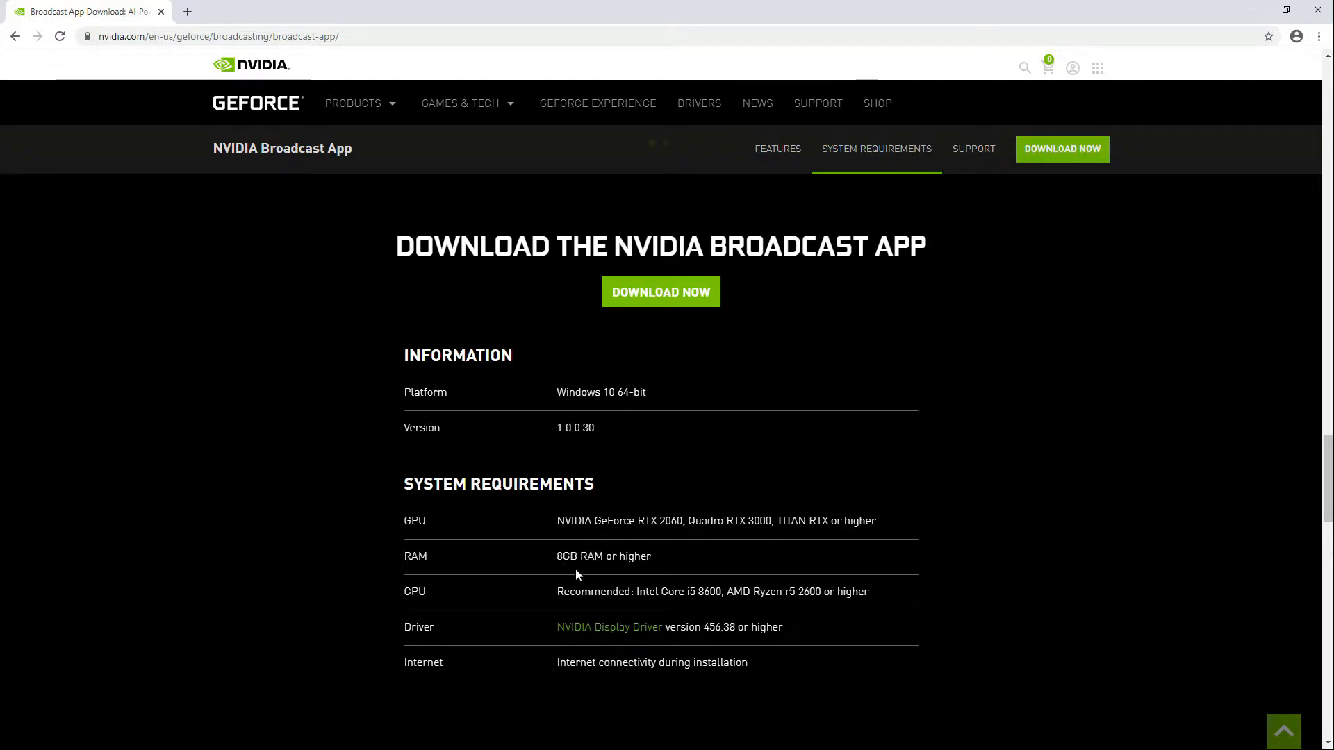
mouse_move(458, 598)
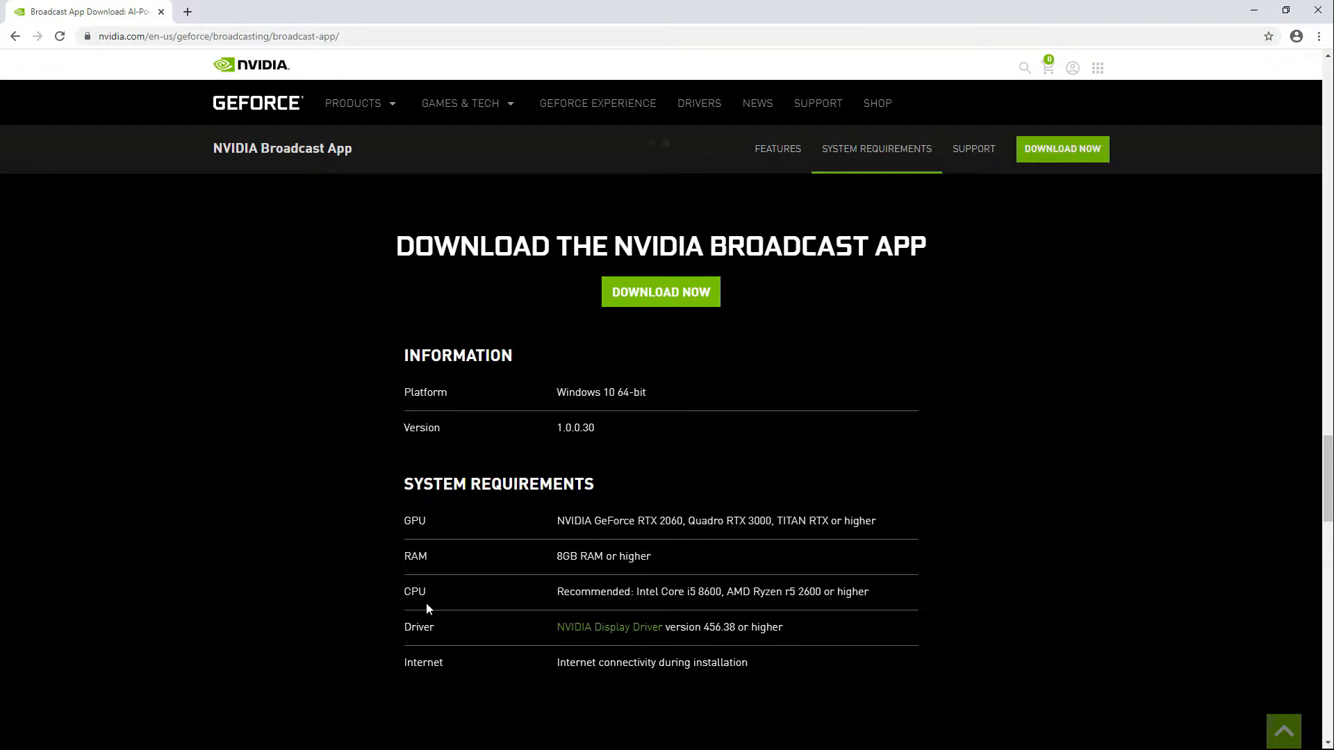
mouse_move(649, 611)
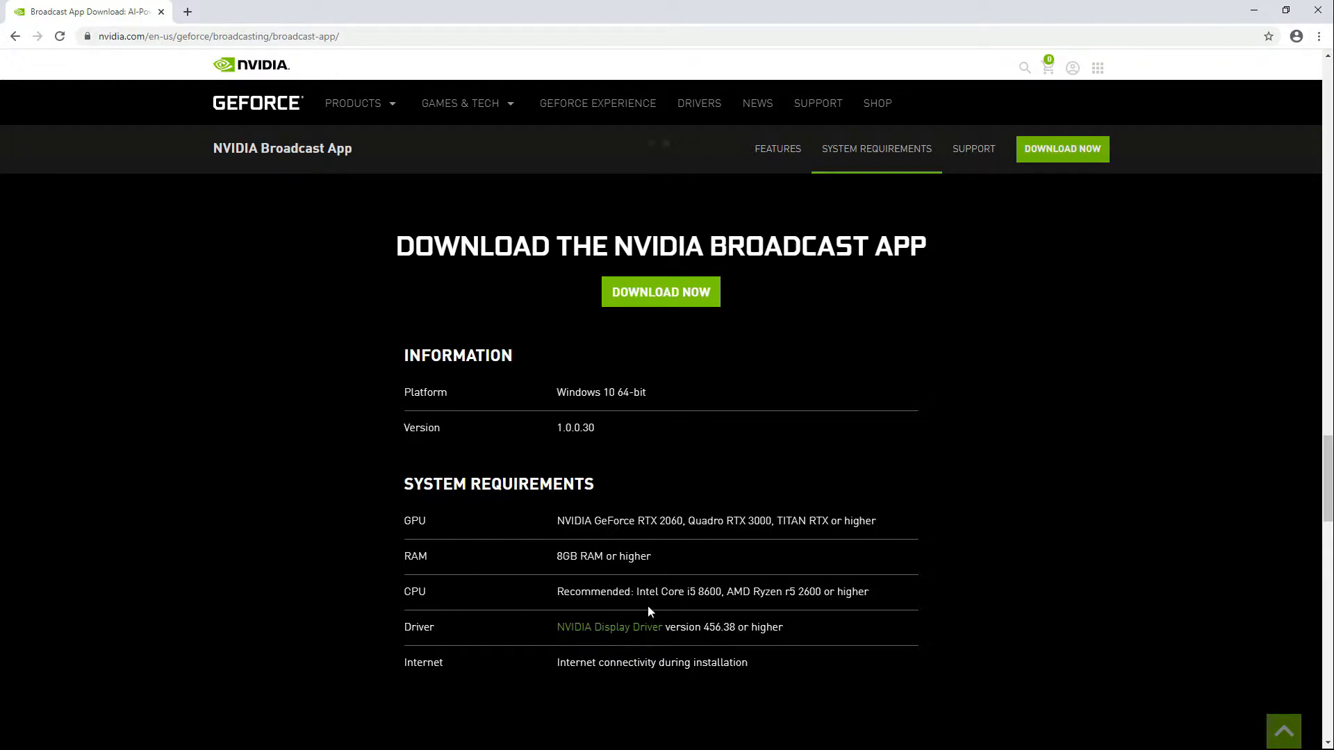
mouse_move(699, 609)
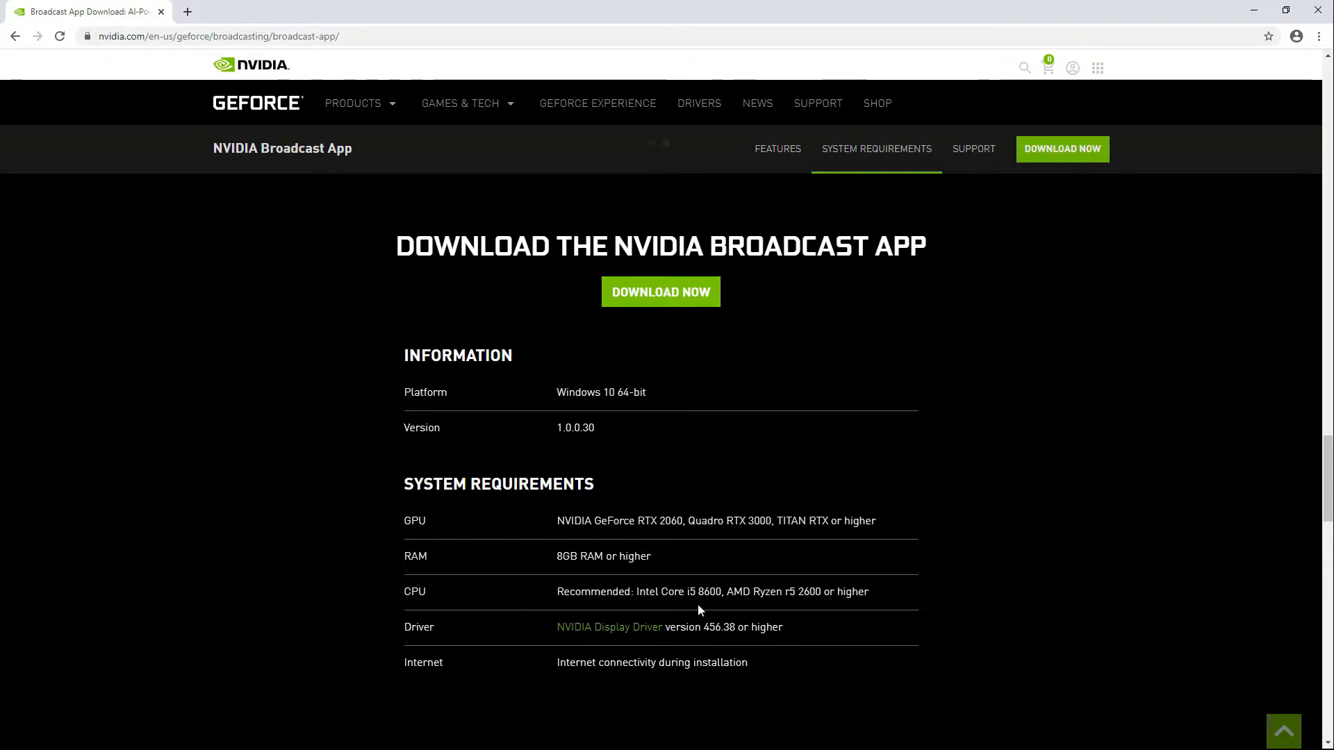
mouse_move(707, 608)
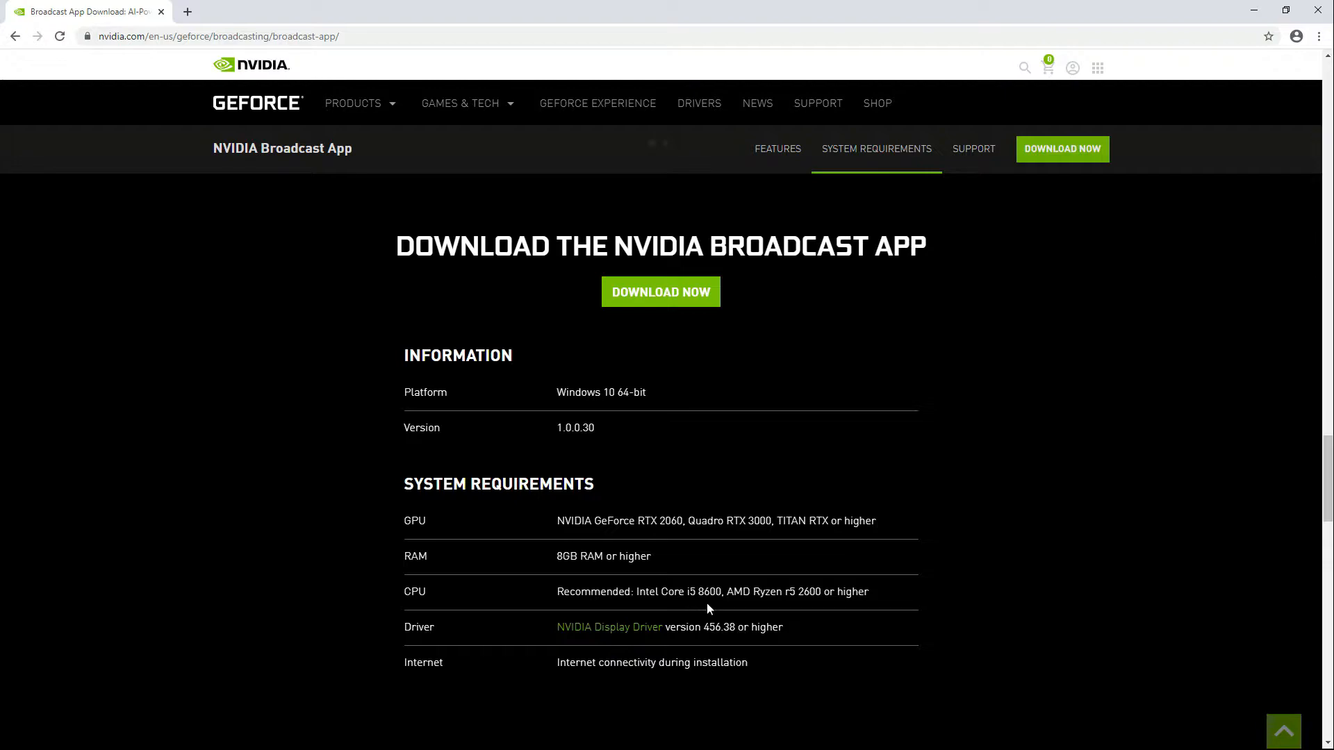
mouse_move(742, 604)
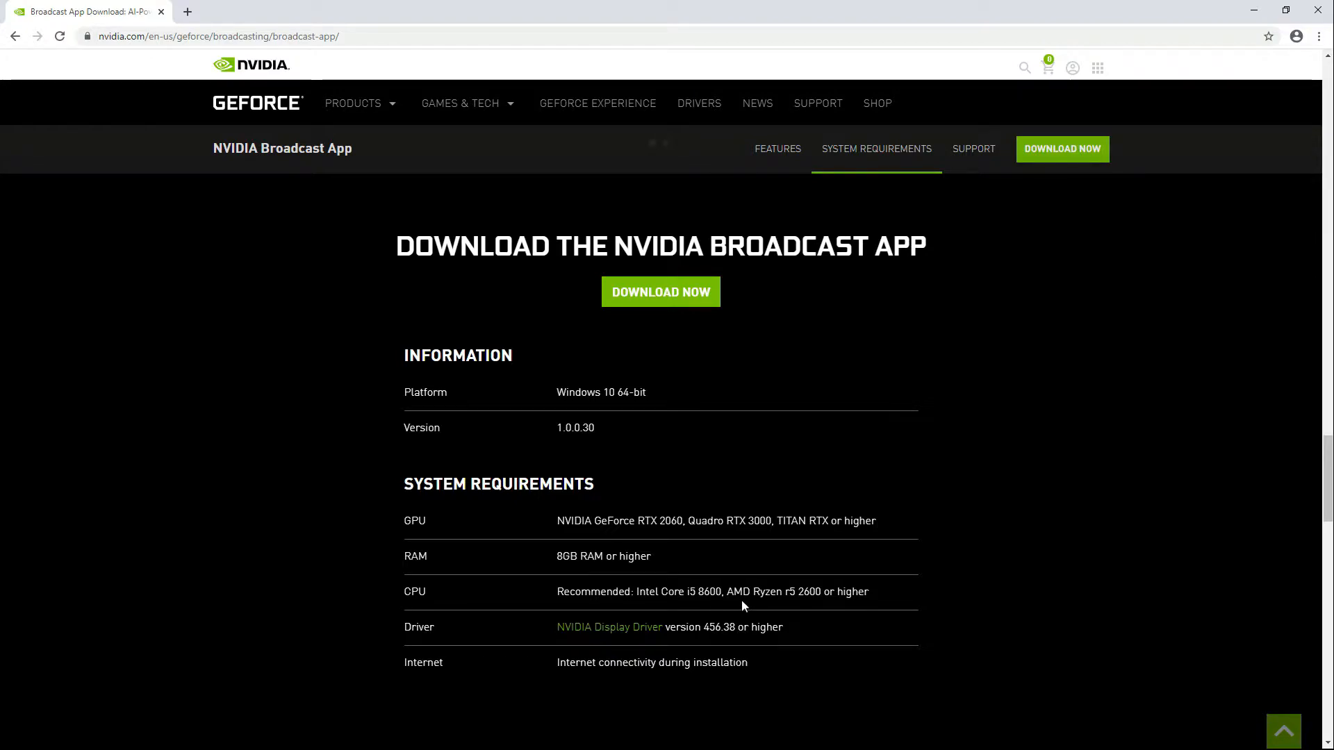
mouse_move(798, 608)
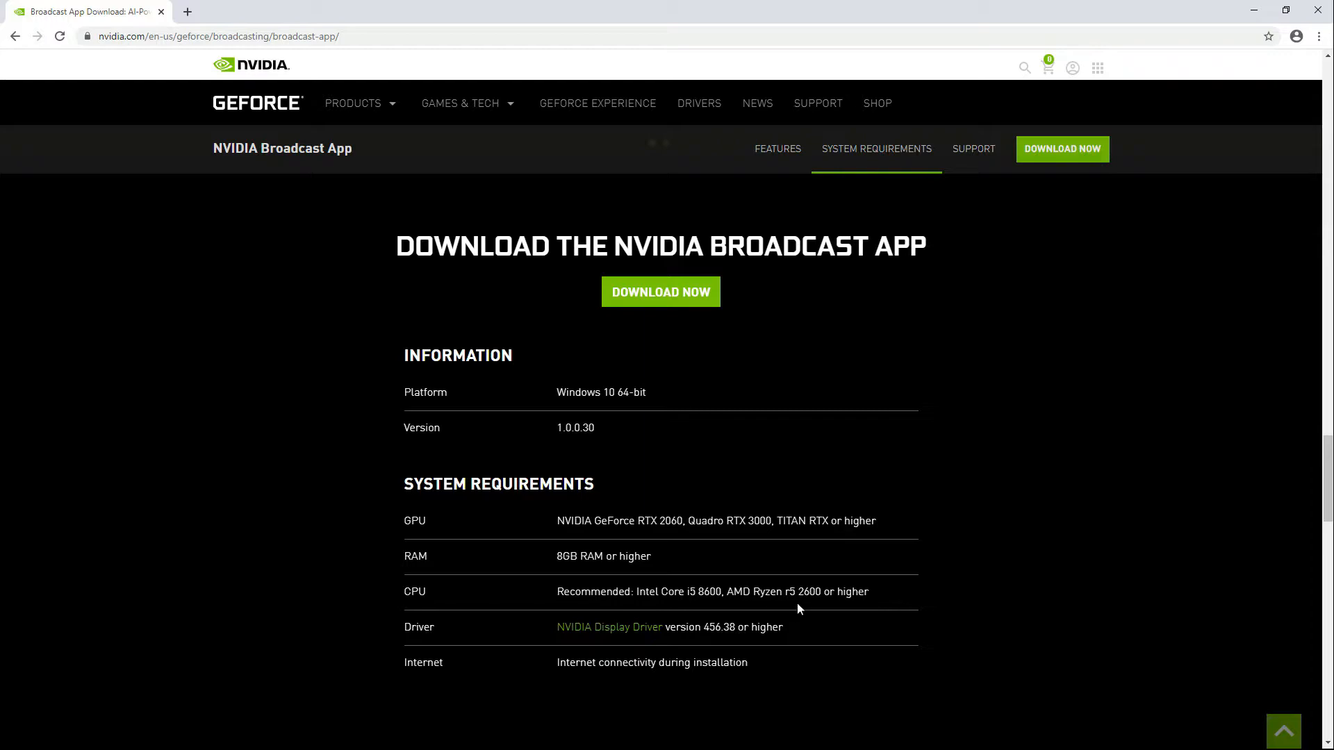
mouse_move(854, 606)
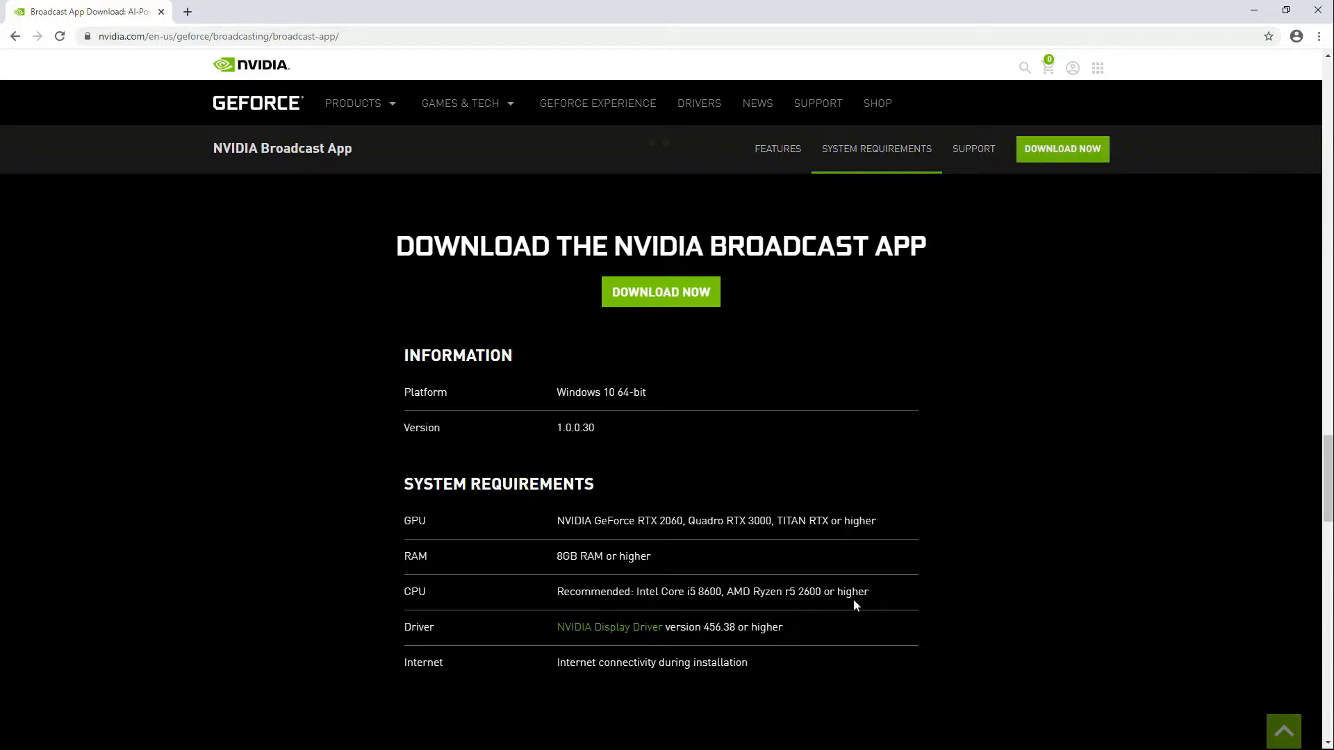
mouse_move(446, 609)
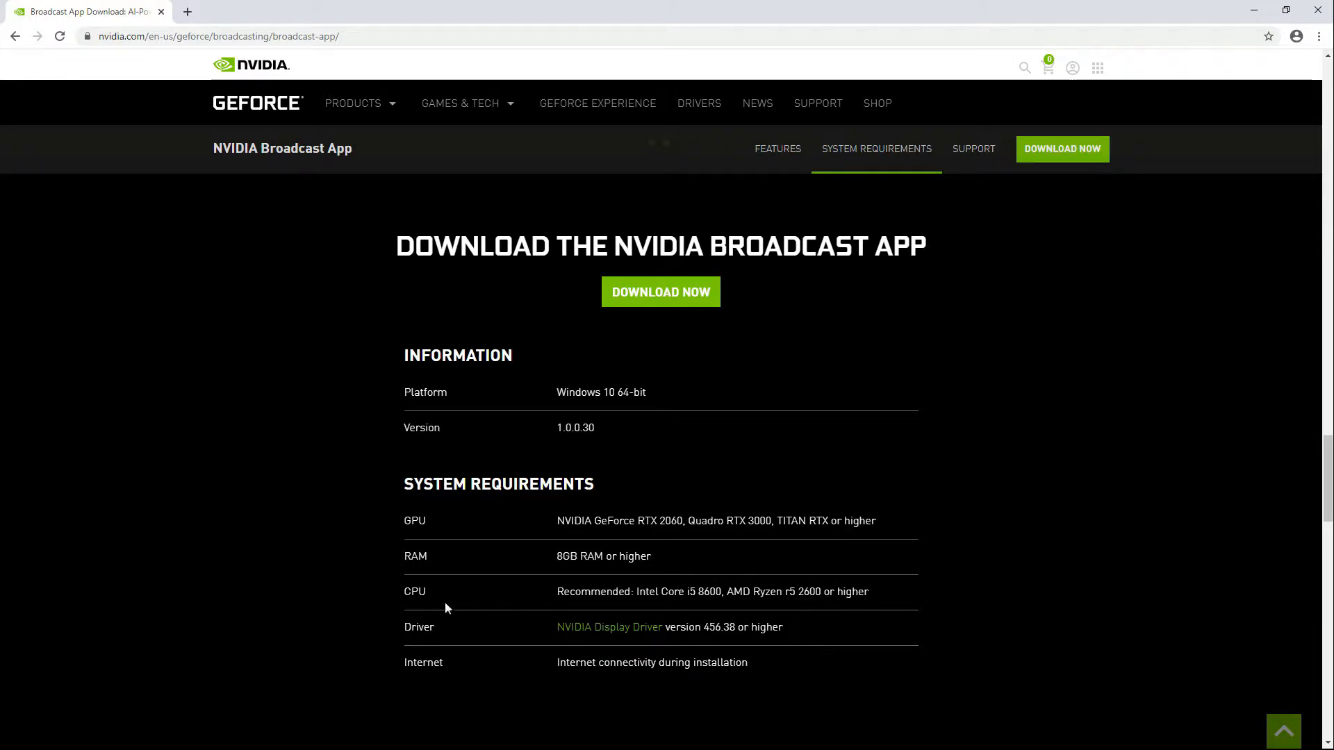
mouse_move(430, 645)
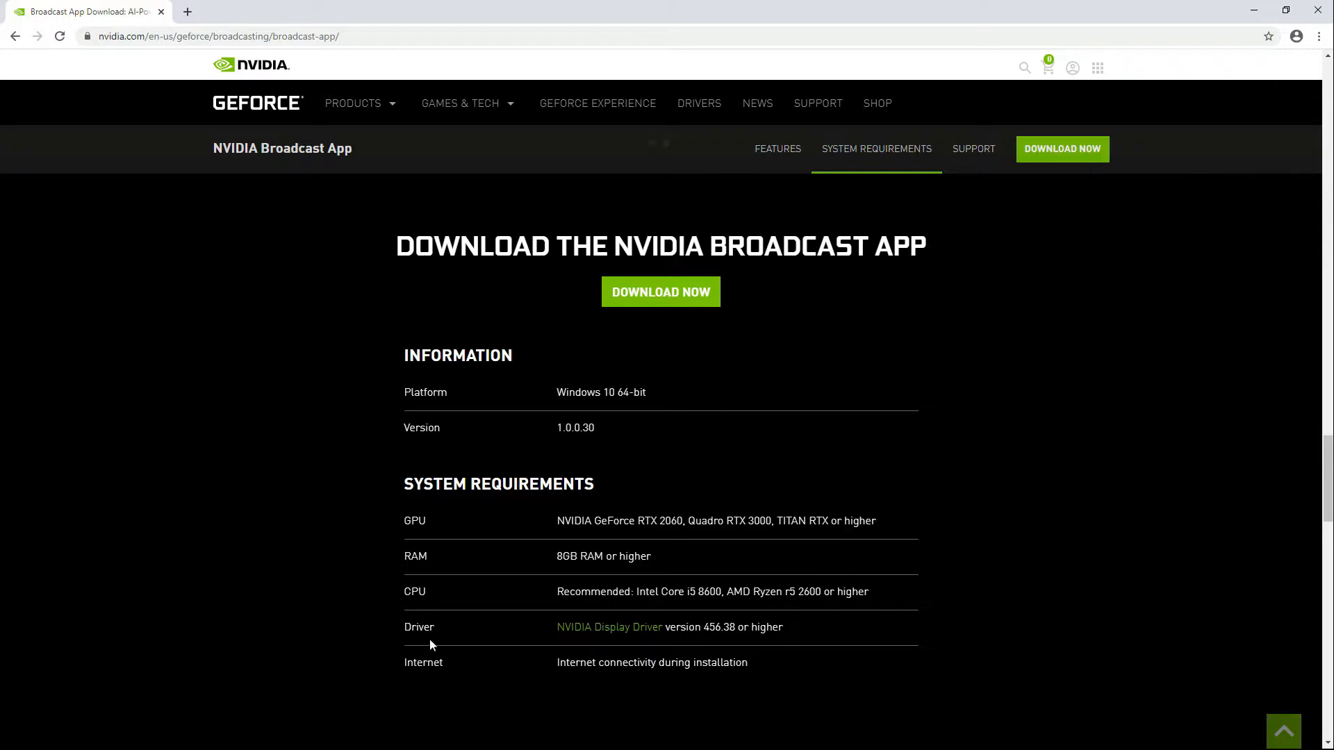
mouse_move(692, 645)
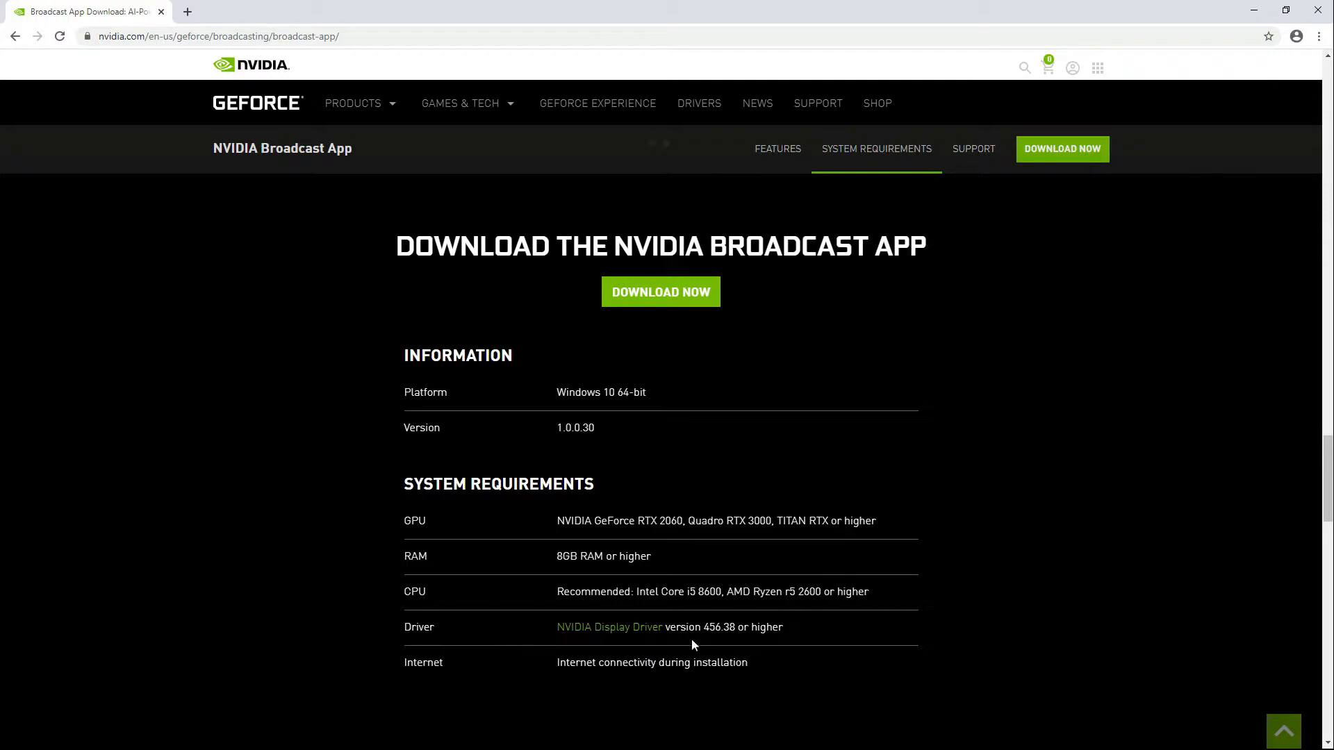
mouse_move(727, 645)
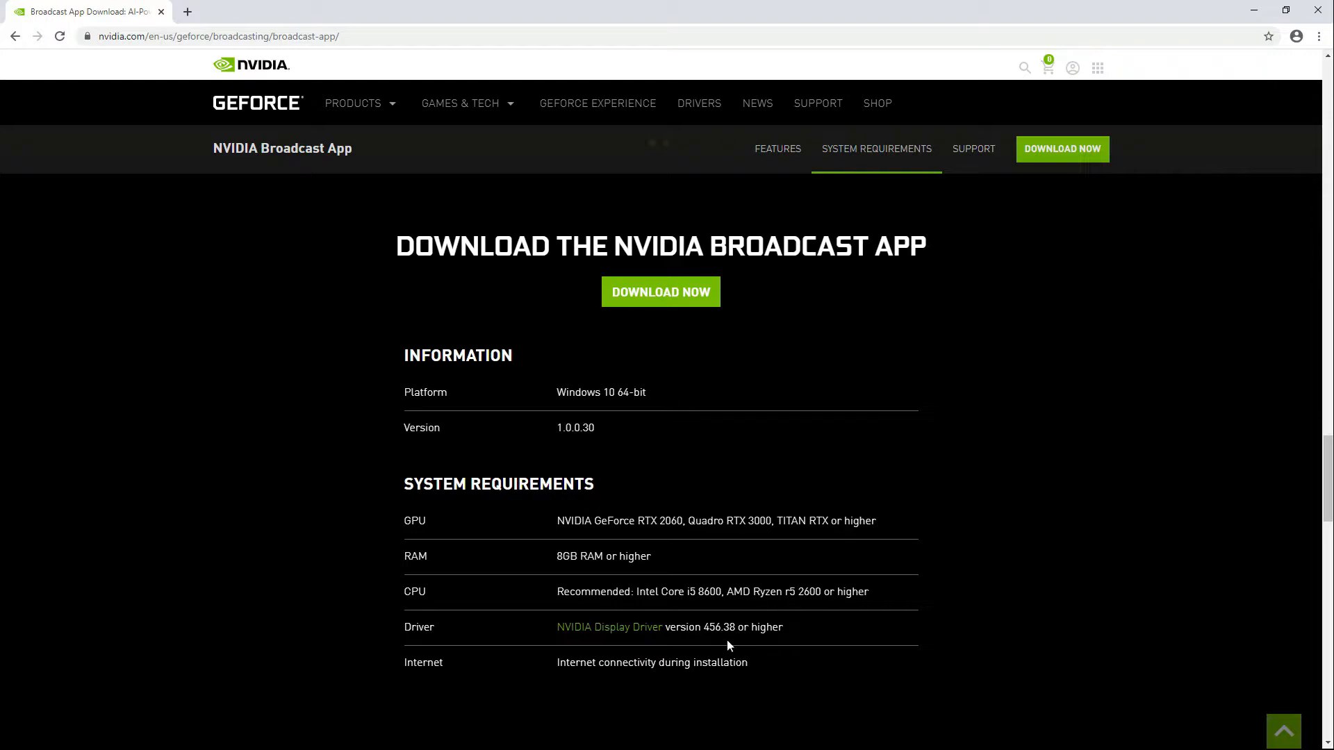
mouse_move(721, 646)
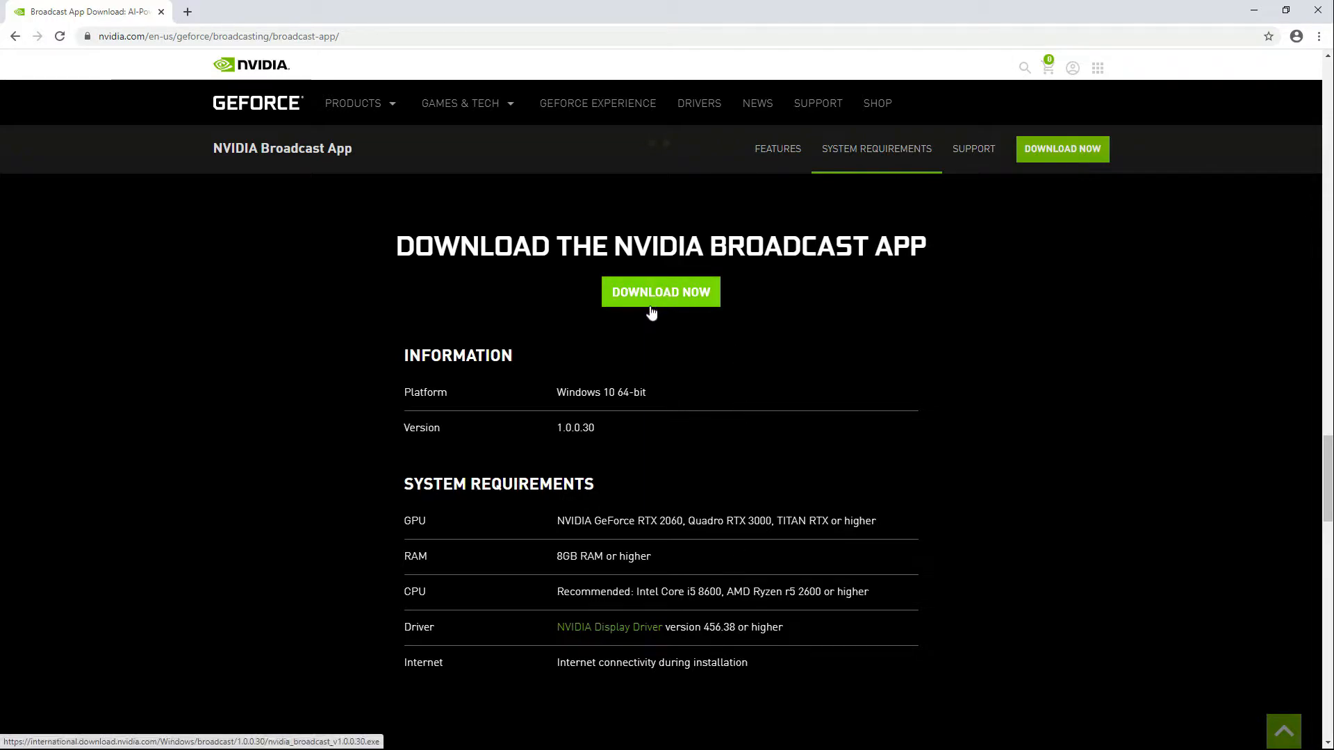
mouse_move(654, 302)
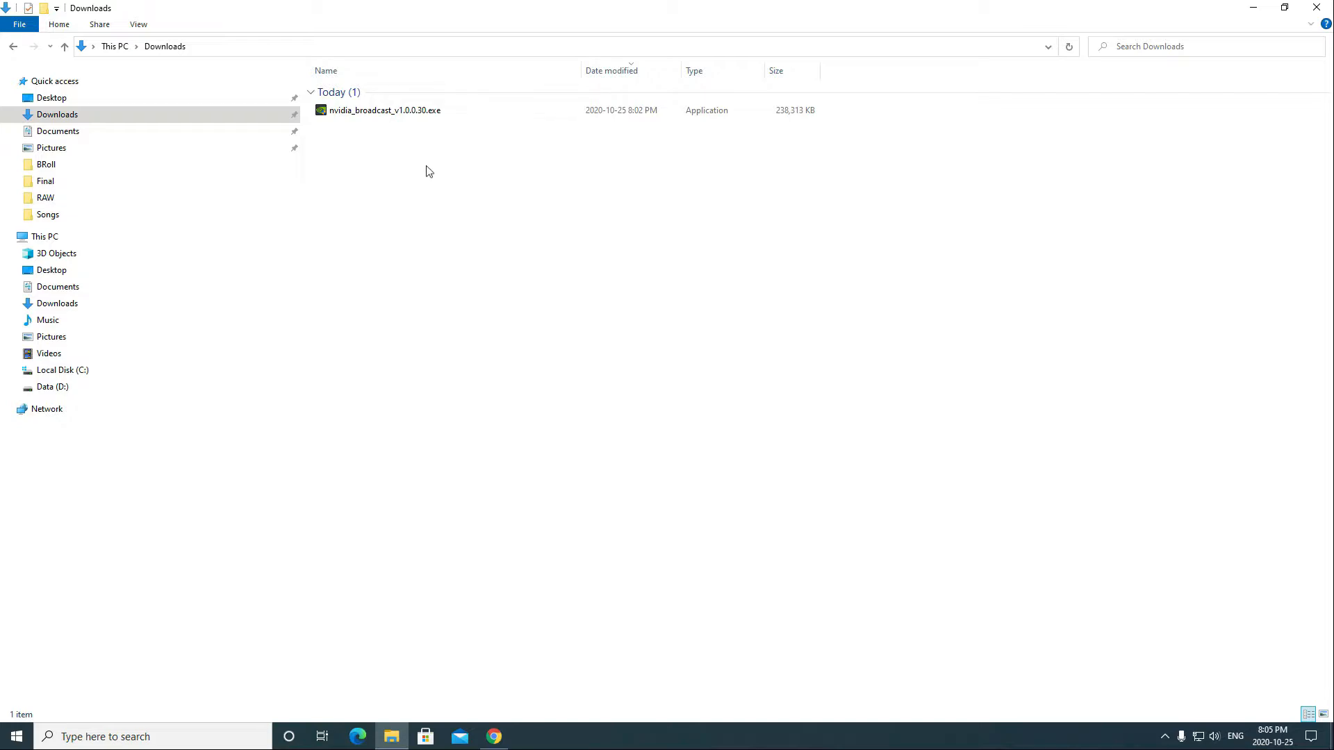
Step: Run nvidia_broadcast_v1.0.0.30.exe from Downloads with administrator rights
left_click(383, 110)
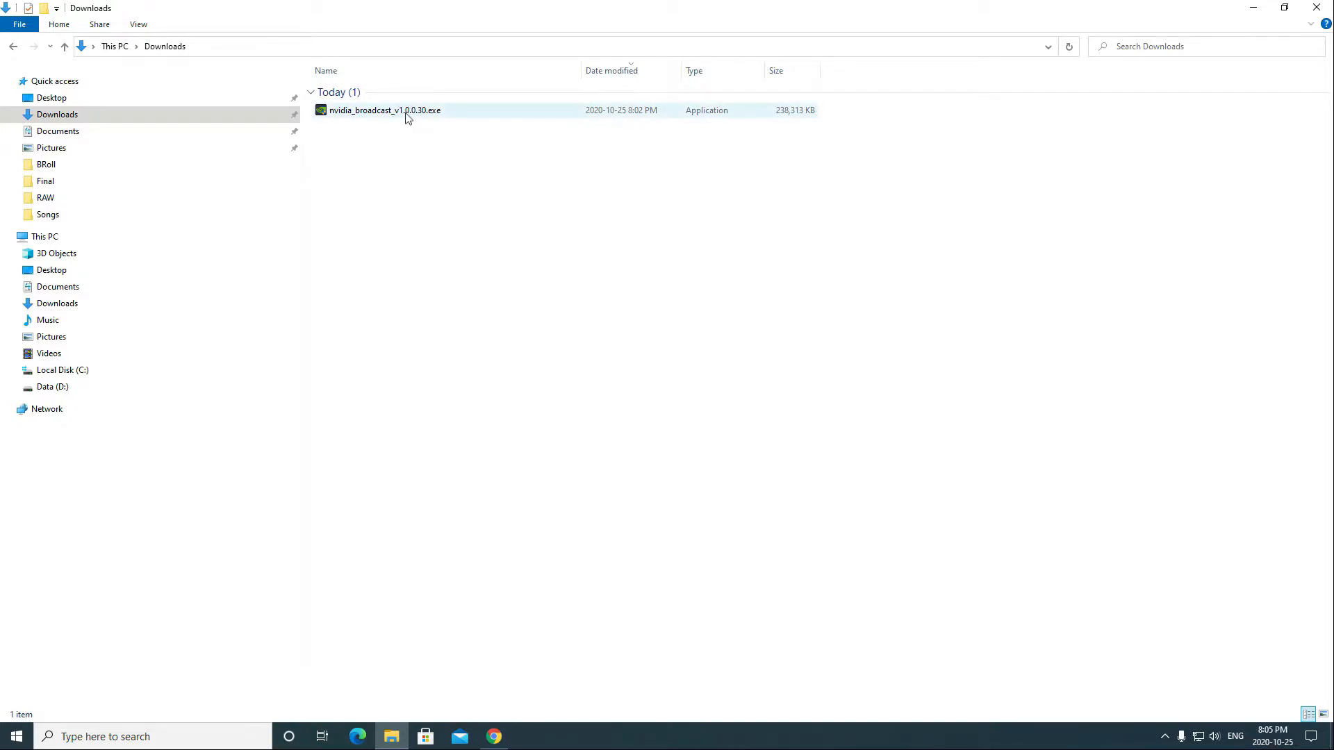
right_click(383, 110)
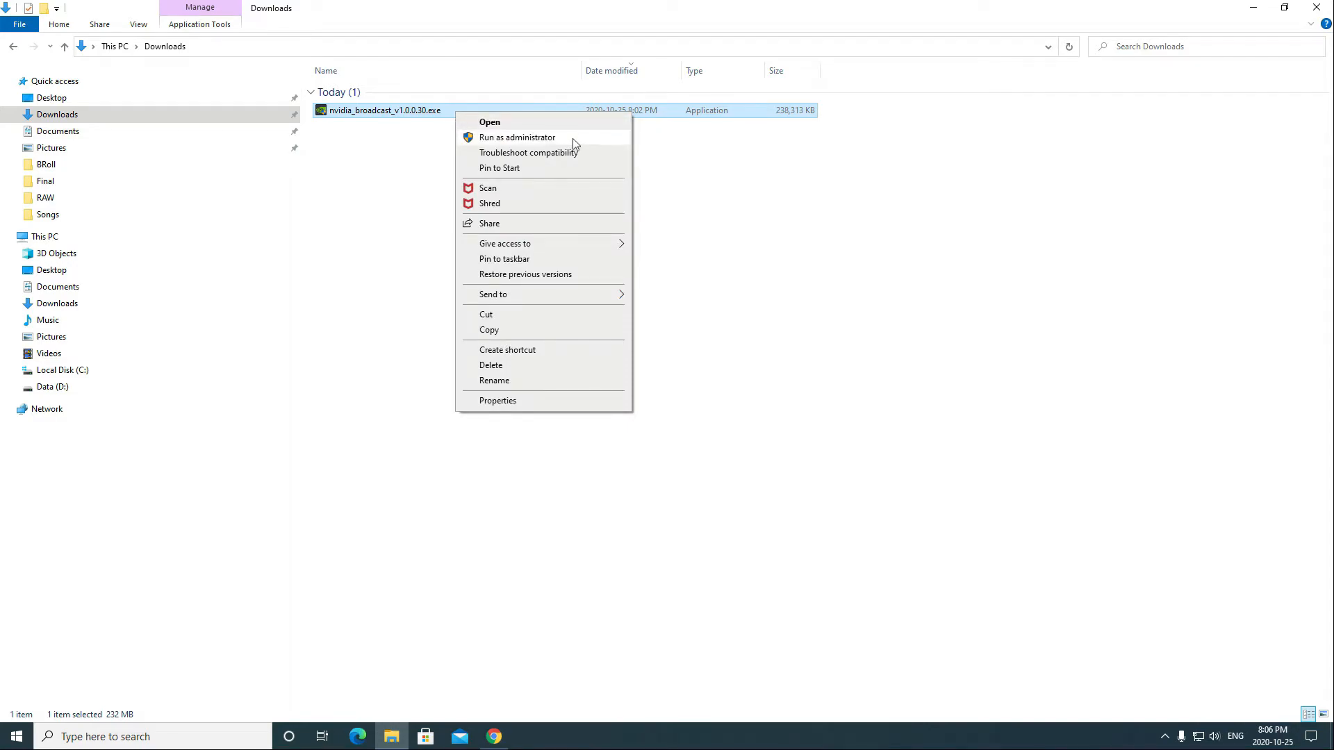
left_click(489, 122)
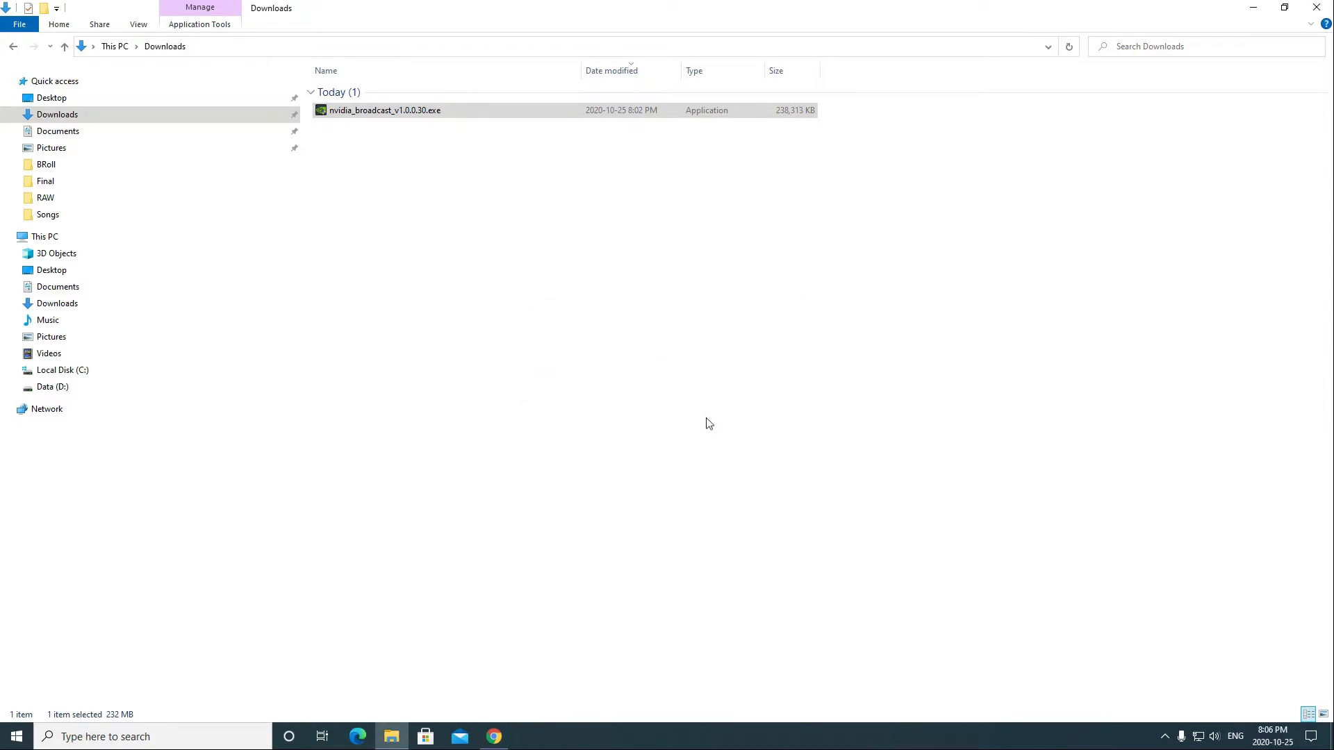
double_click(384, 110)
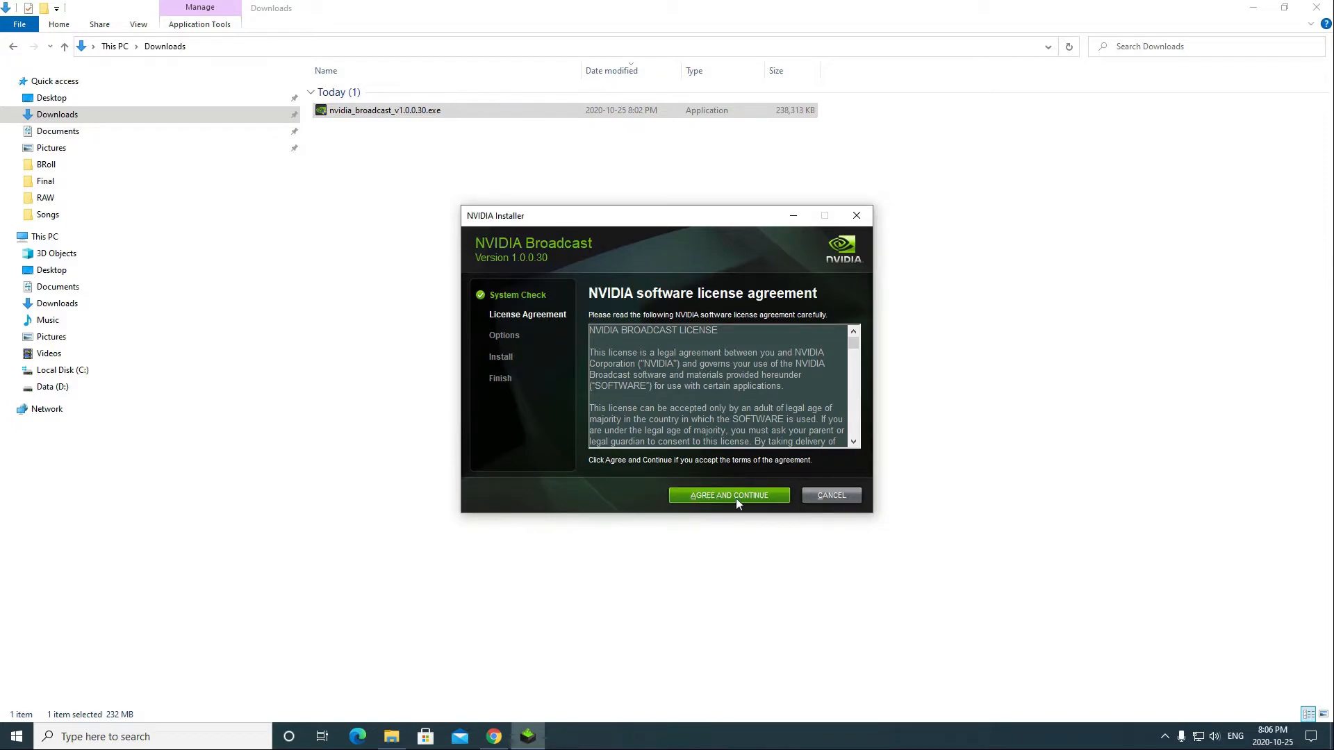
Step: Agree to the license so the installer starts downloading NVIDIA Broadcast components
left_click(727, 495)
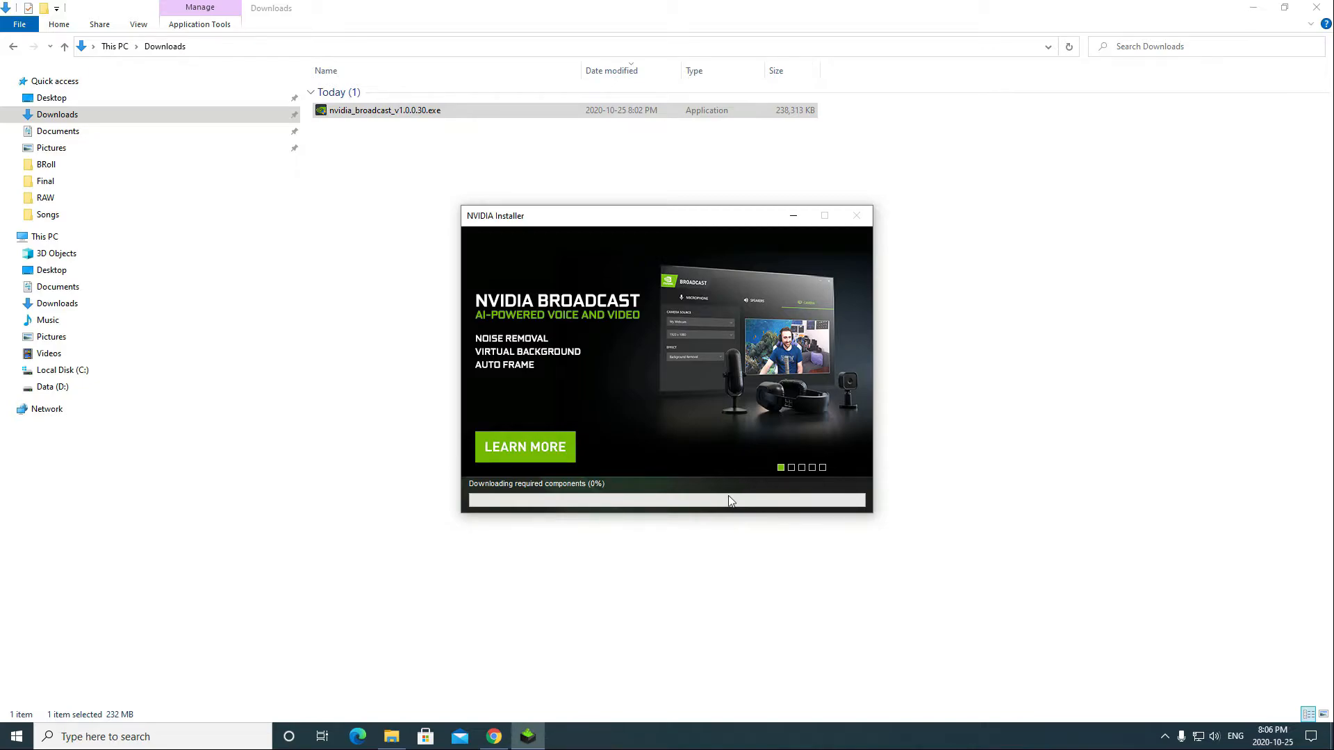
mouse_move(642, 545)
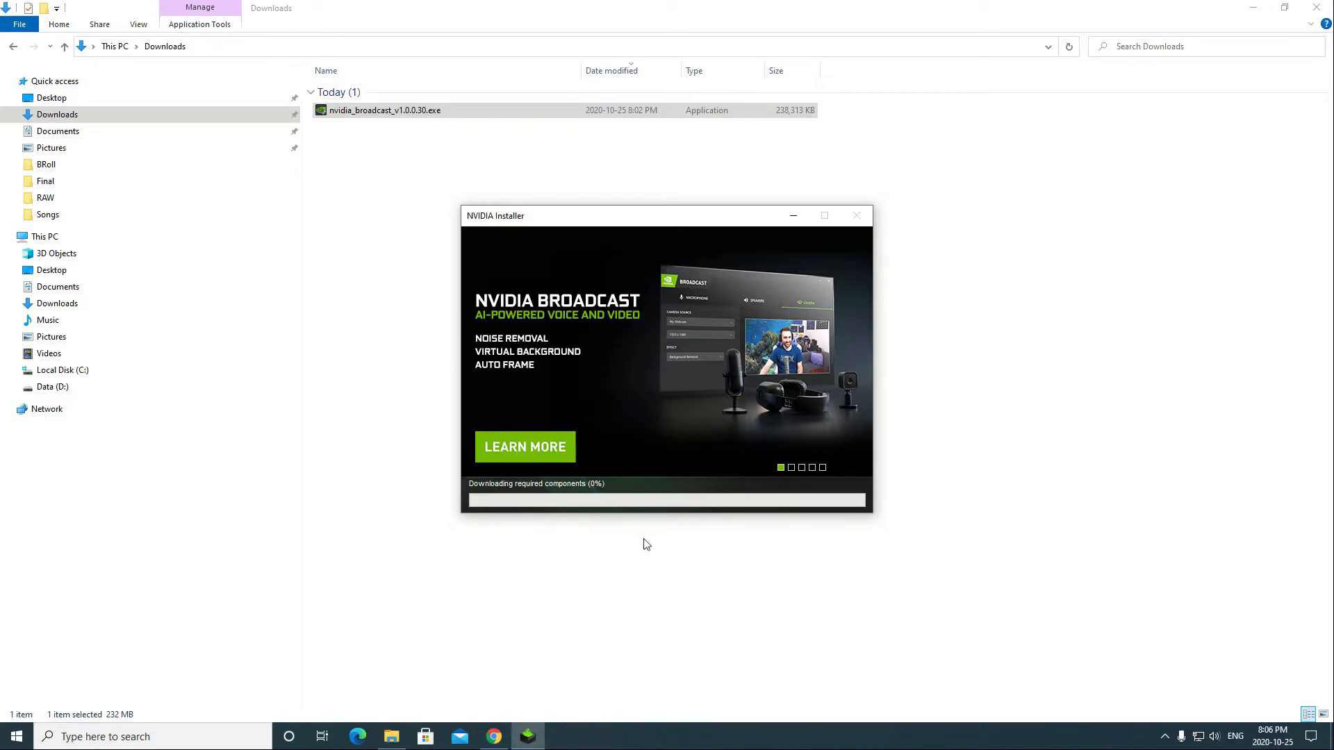
mouse_move(586, 507)
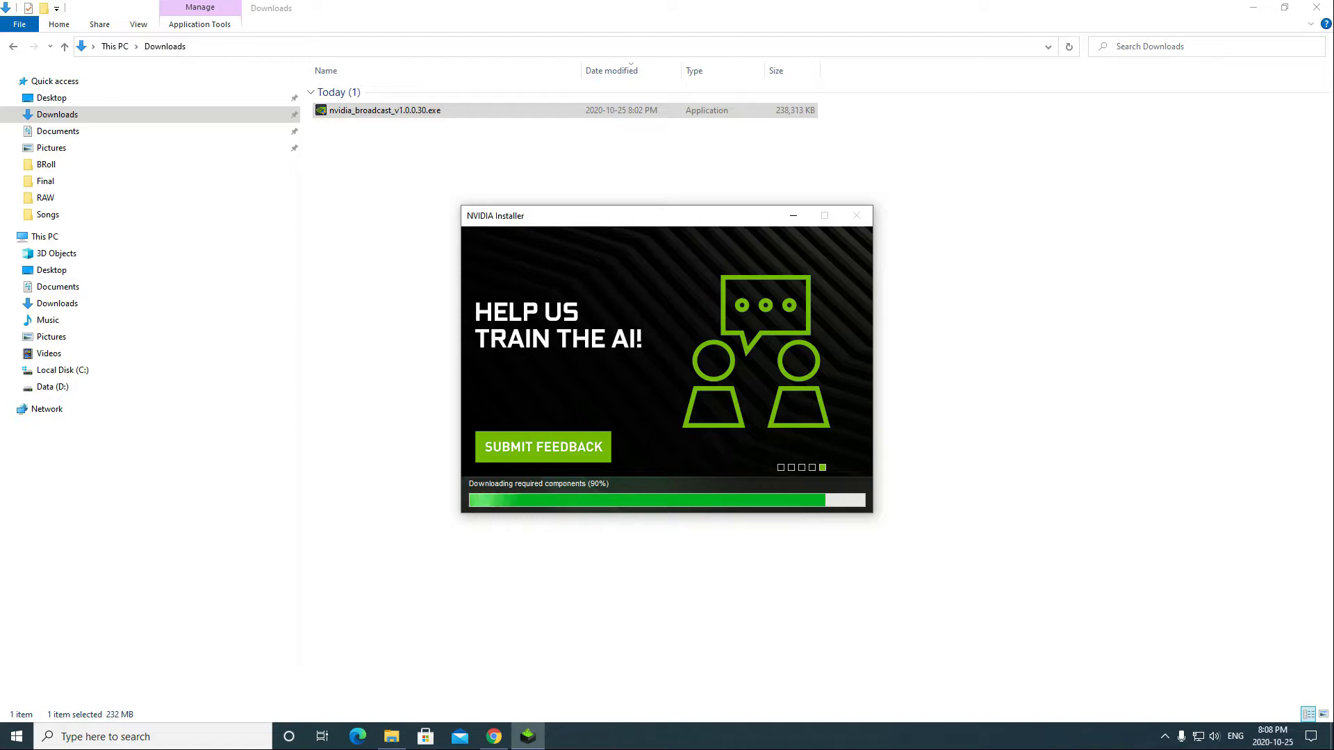
mouse_move(608, 534)
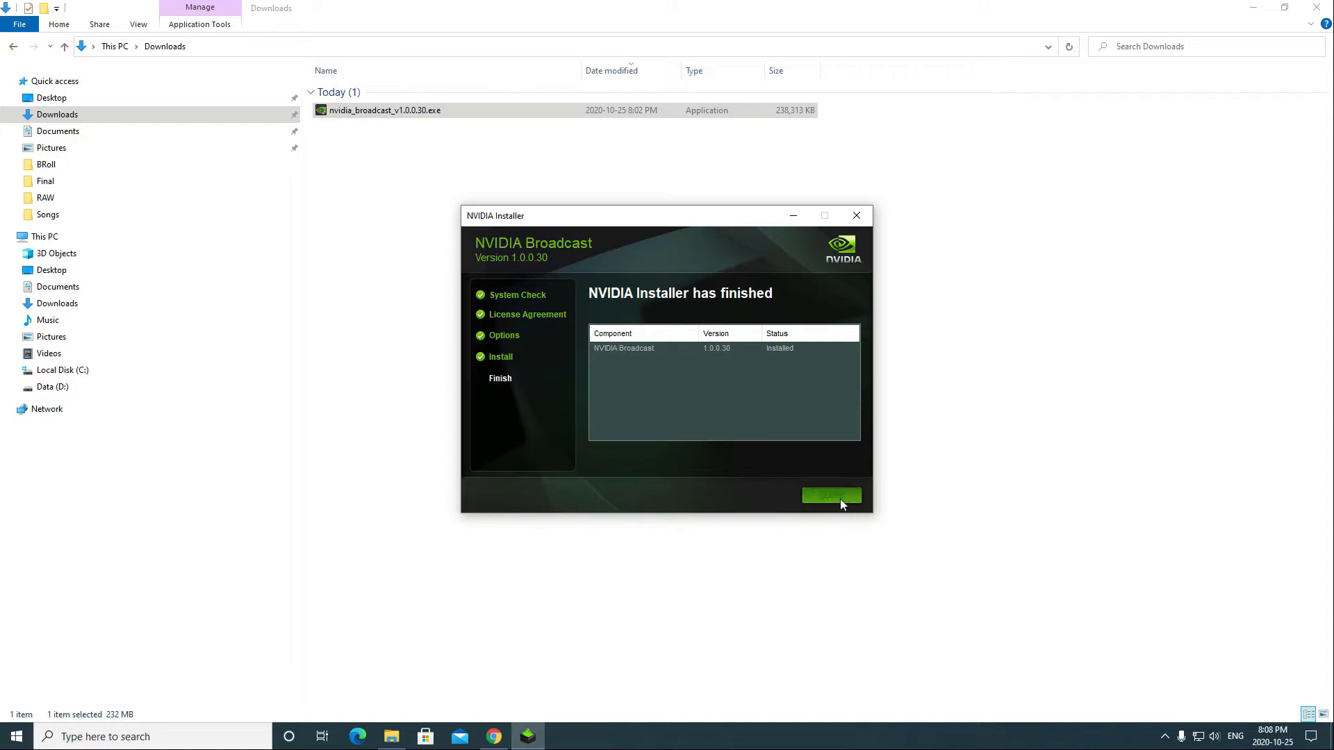
Step: Close the finished installer, leaving NVIDIA Broadcast open on its microphone settings
left_click(831, 497)
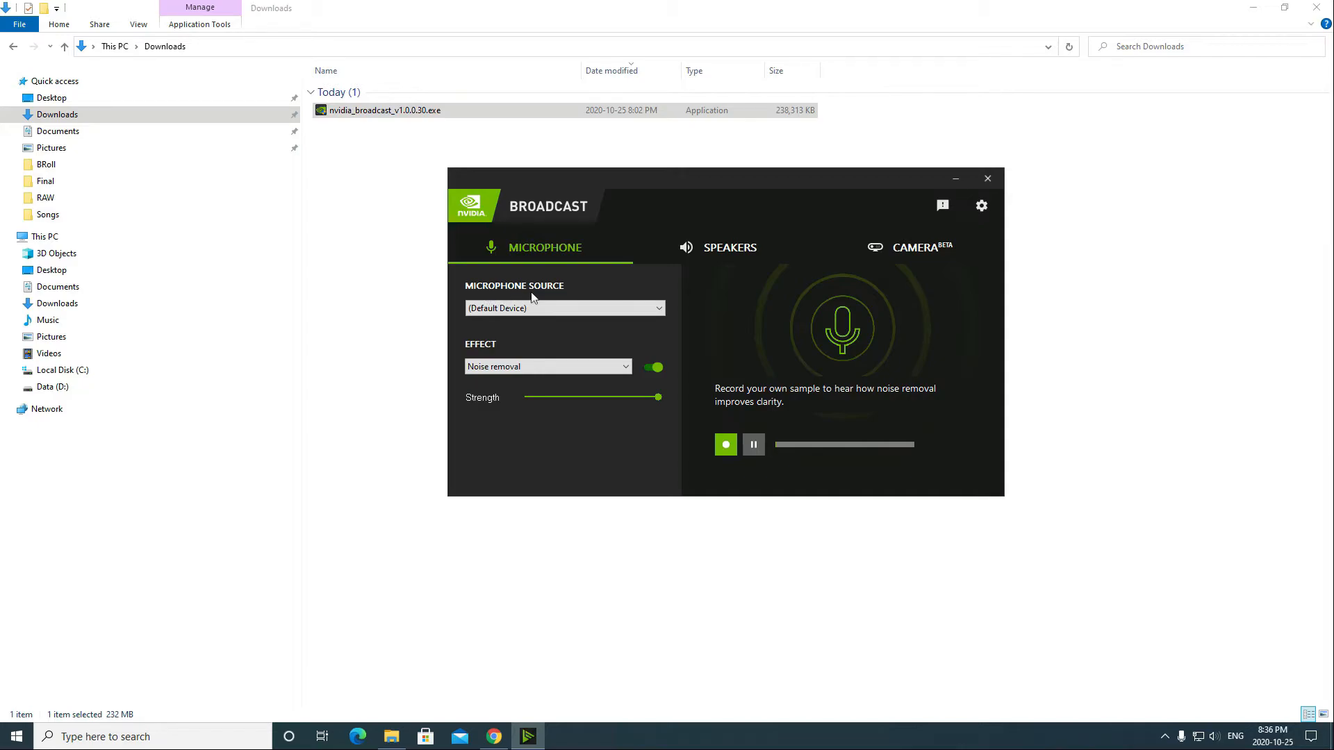
Step: Use the Yeti Stereo Microphone as source with noise removal strength back at maximum
left_click(566, 309)
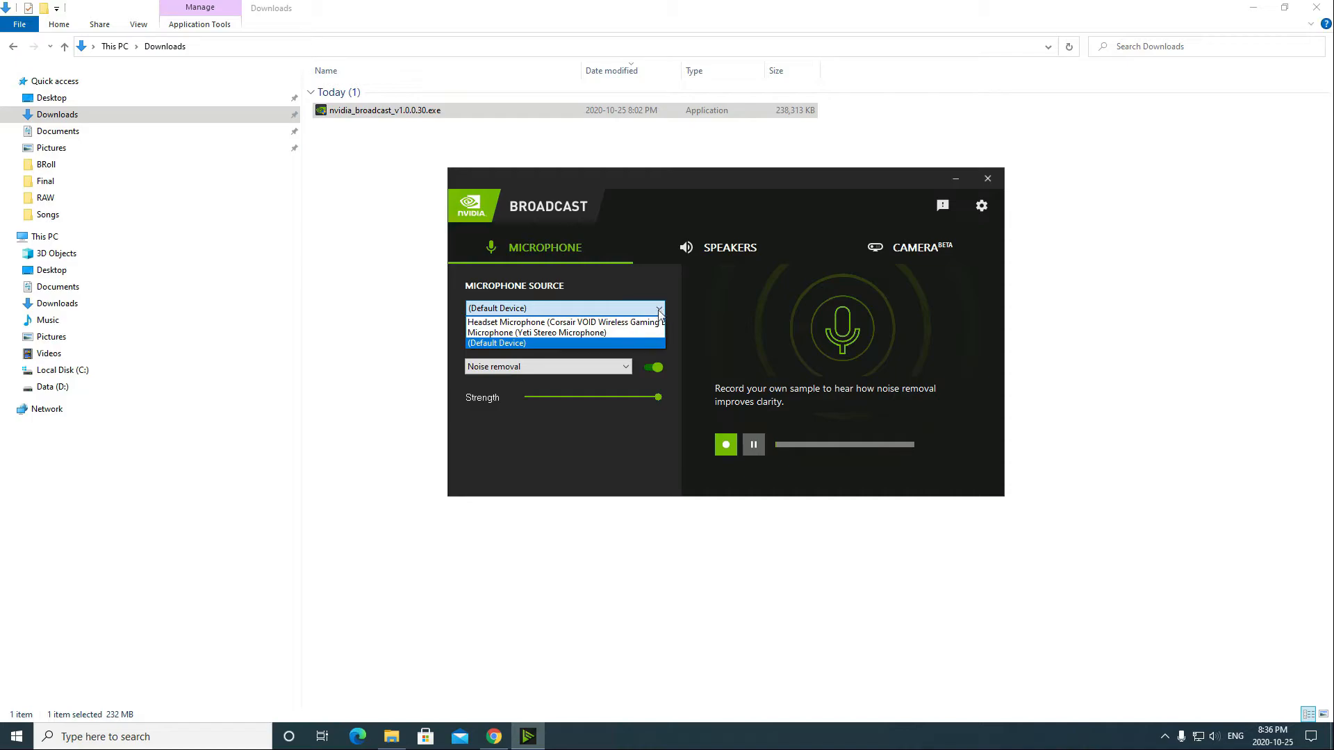
mouse_move(564, 327)
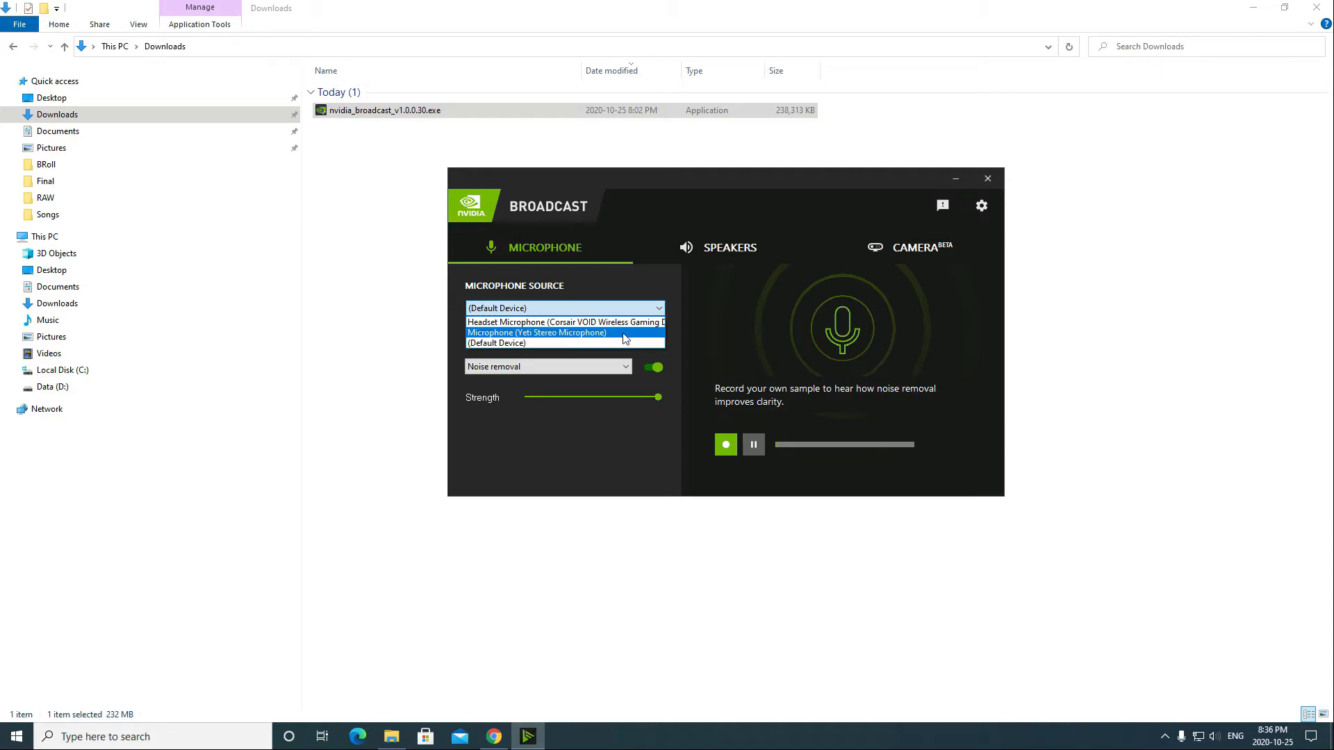
left_click(537, 332)
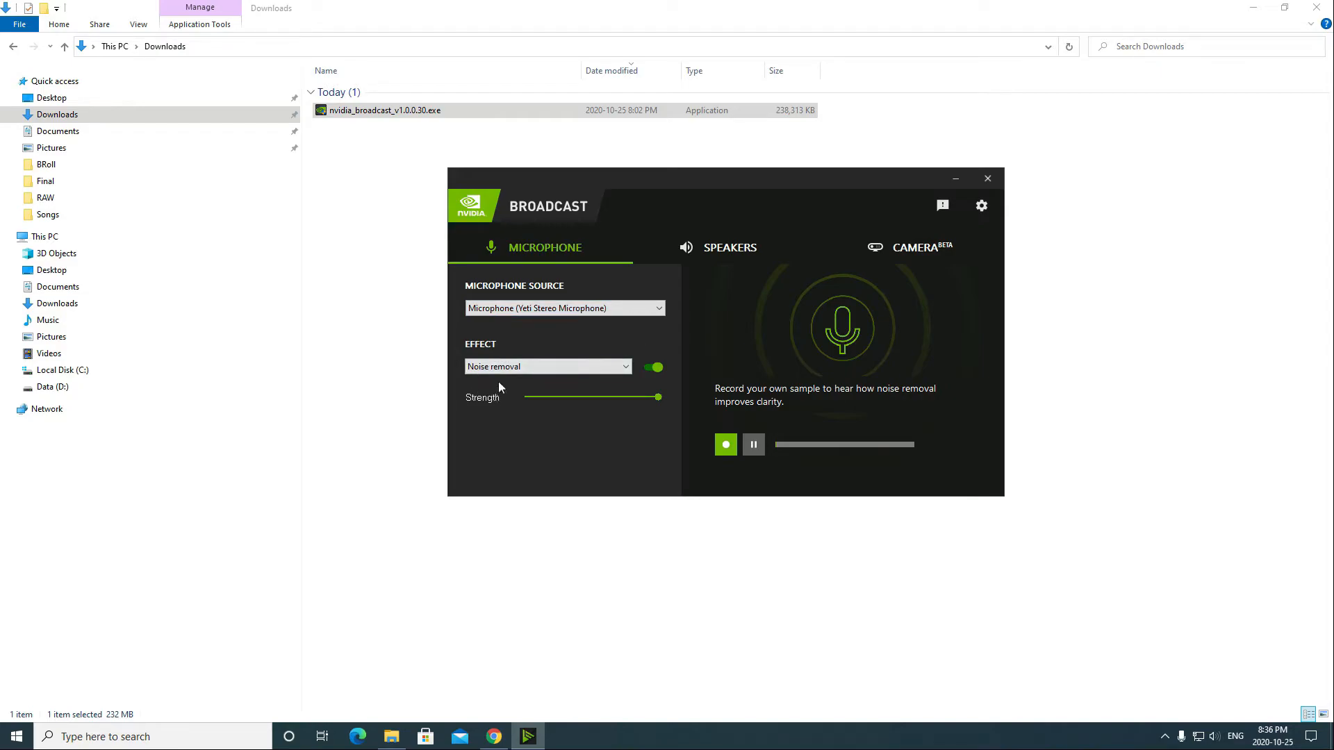
mouse_move(491, 385)
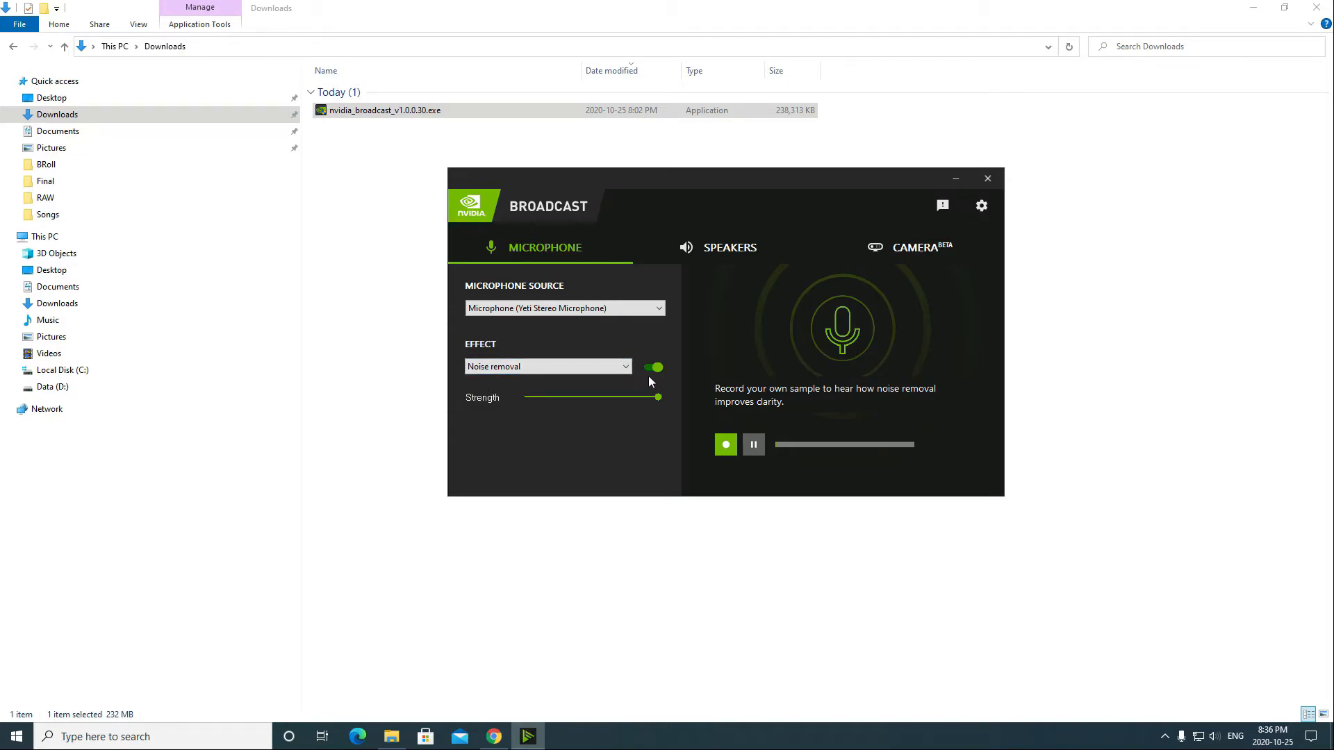
mouse_move(653, 384)
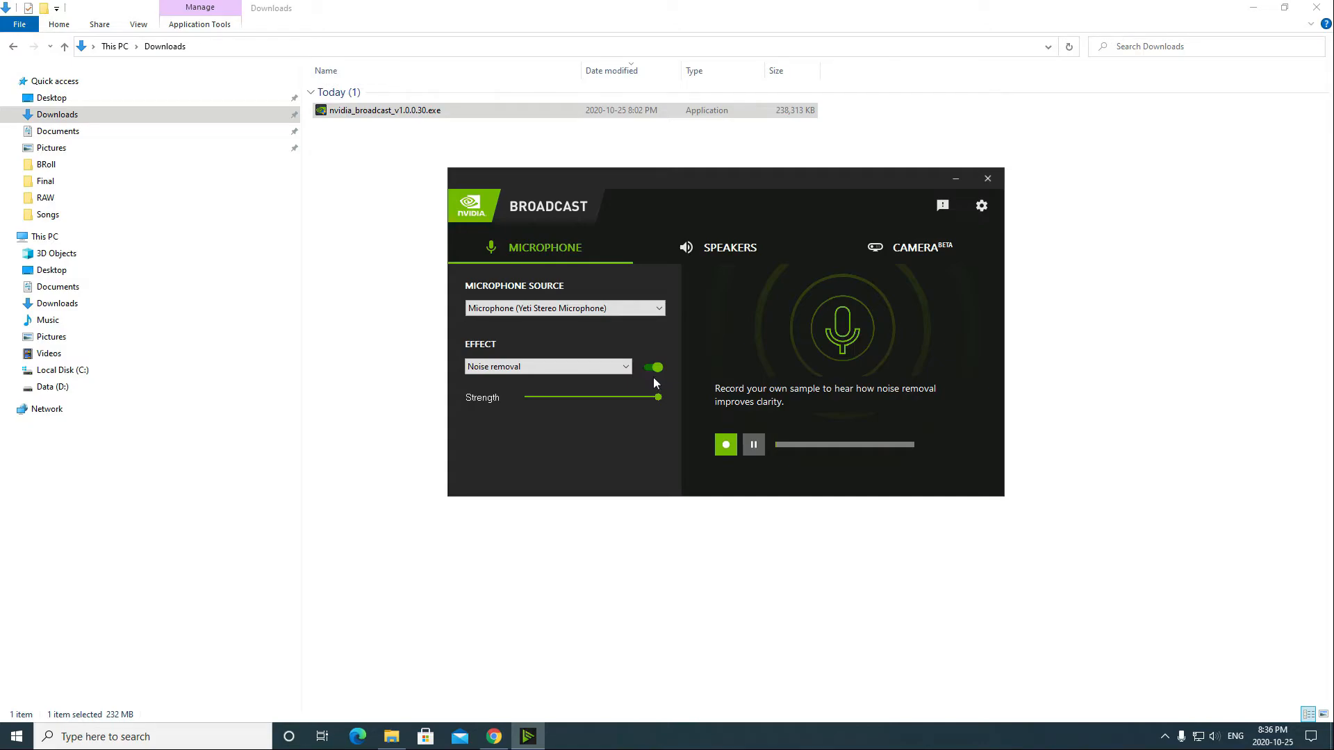
mouse_move(766, 420)
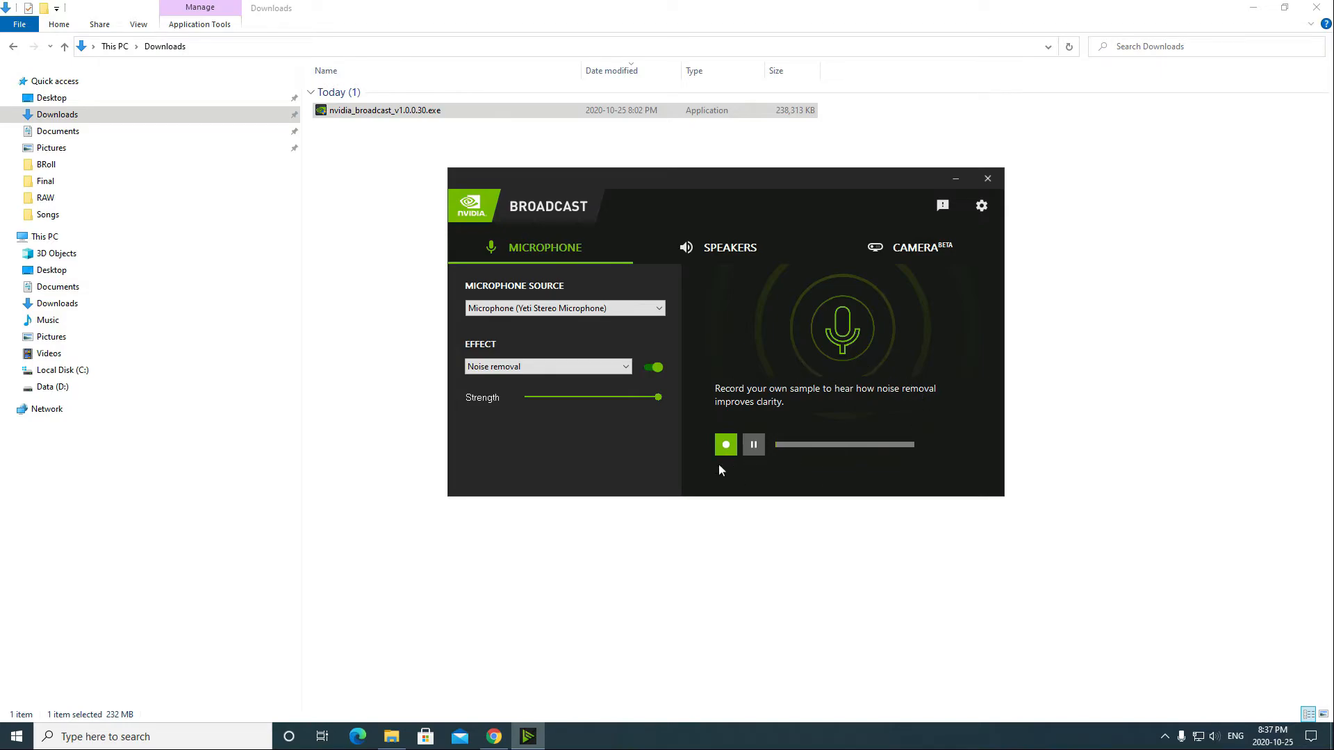
mouse_move(764, 478)
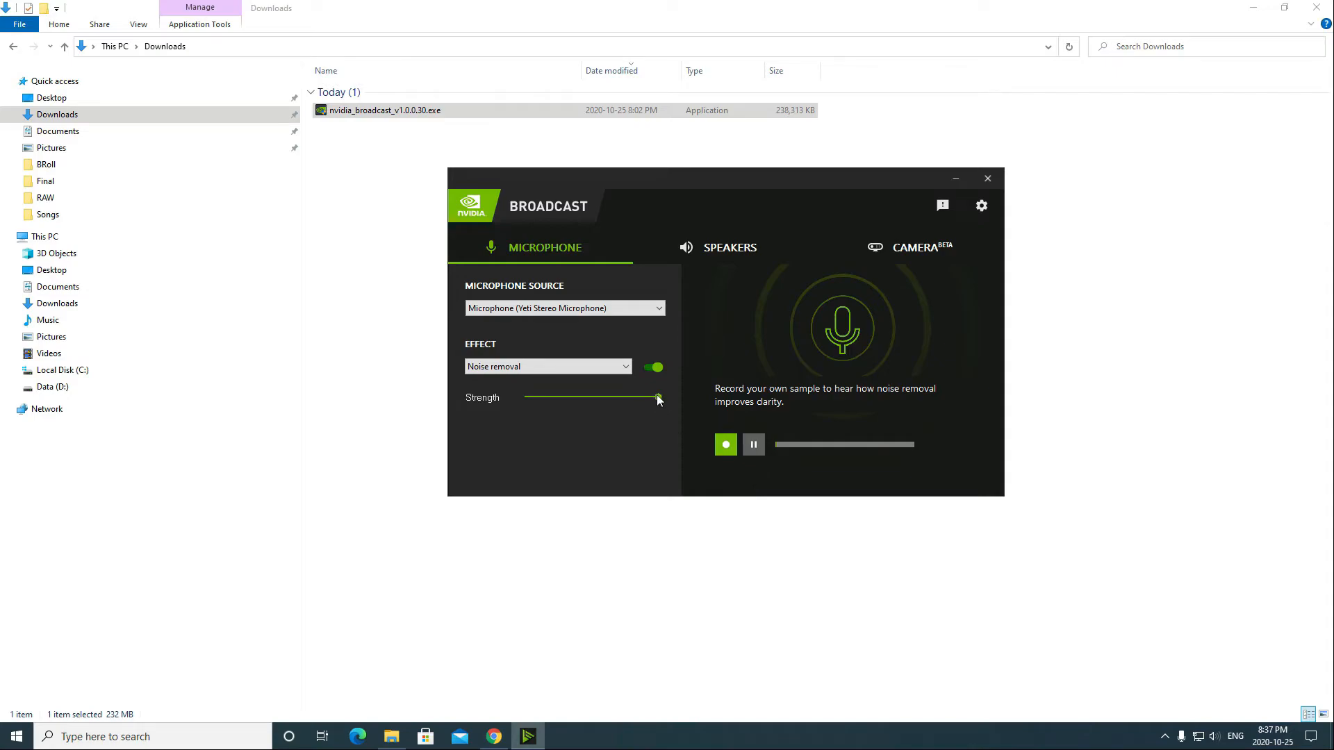
left_click_drag(657, 397, 632, 397)
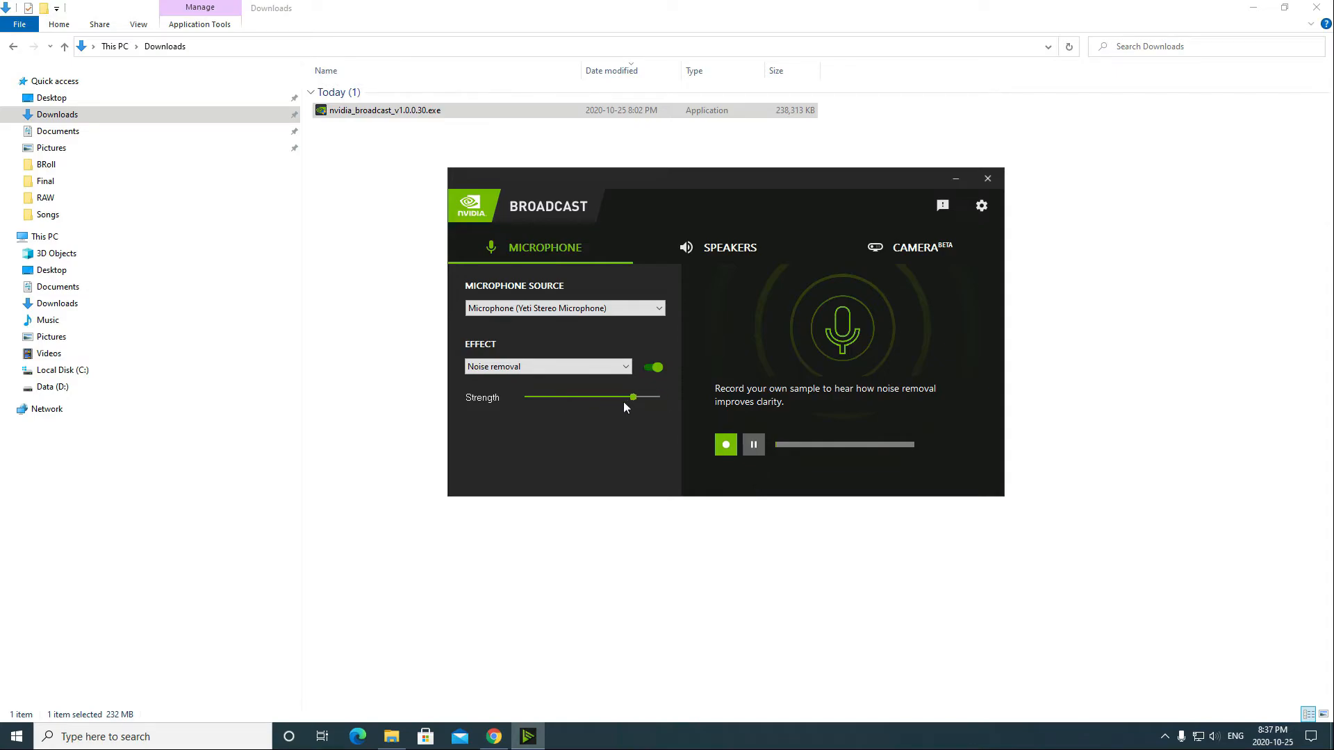
left_click_drag(632, 396, 657, 396)
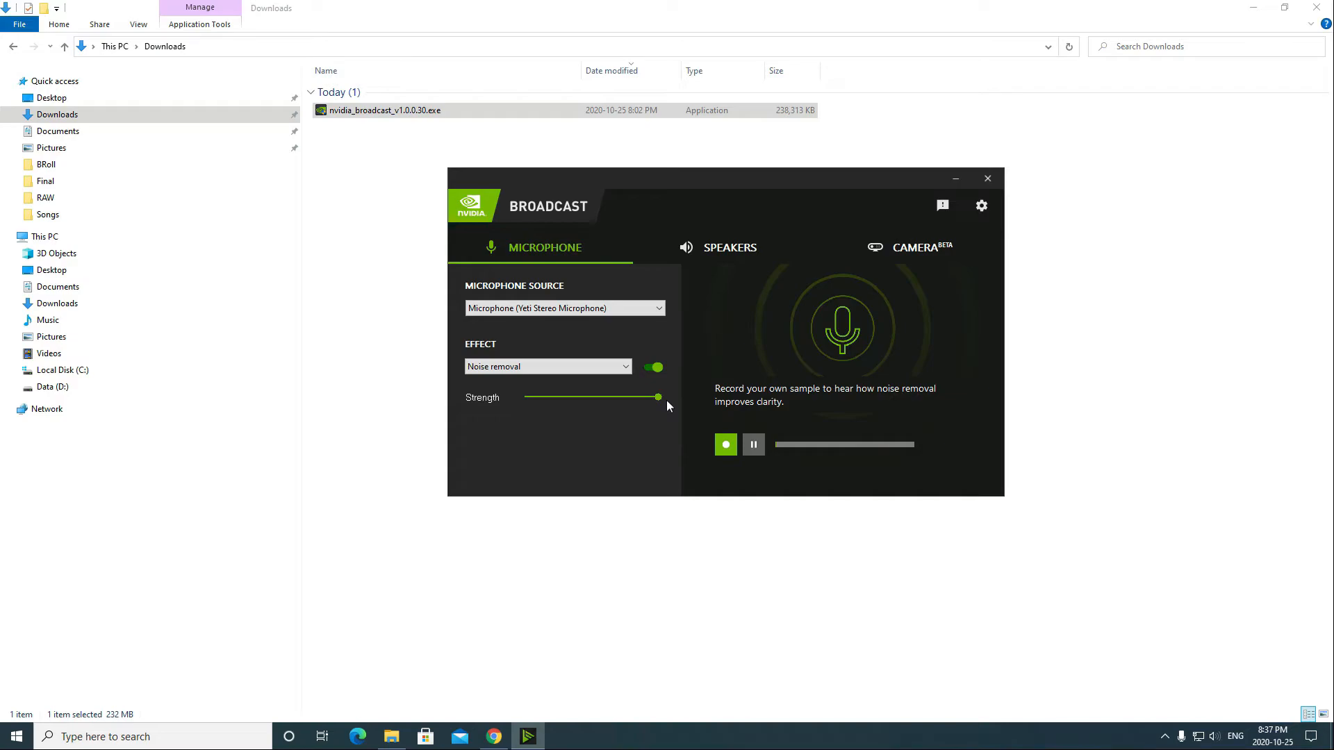
left_click(730, 247)
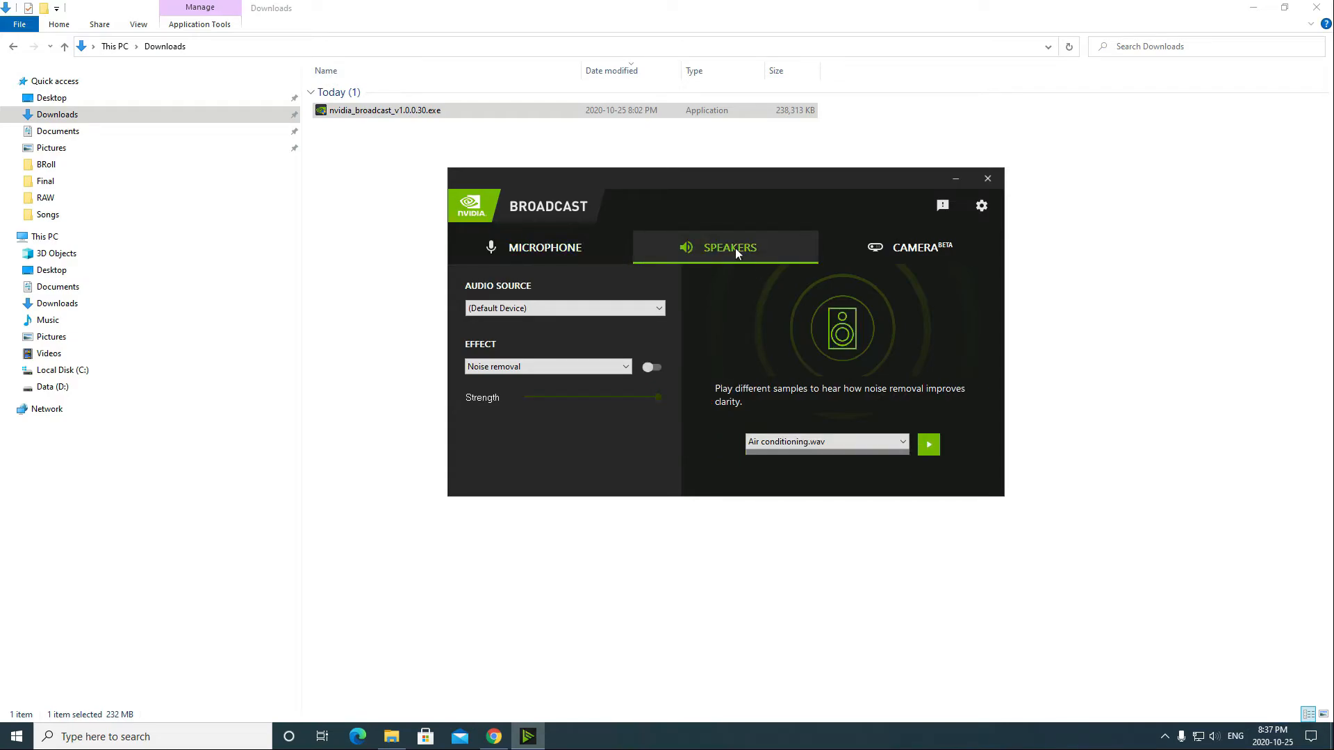
mouse_move(544, 290)
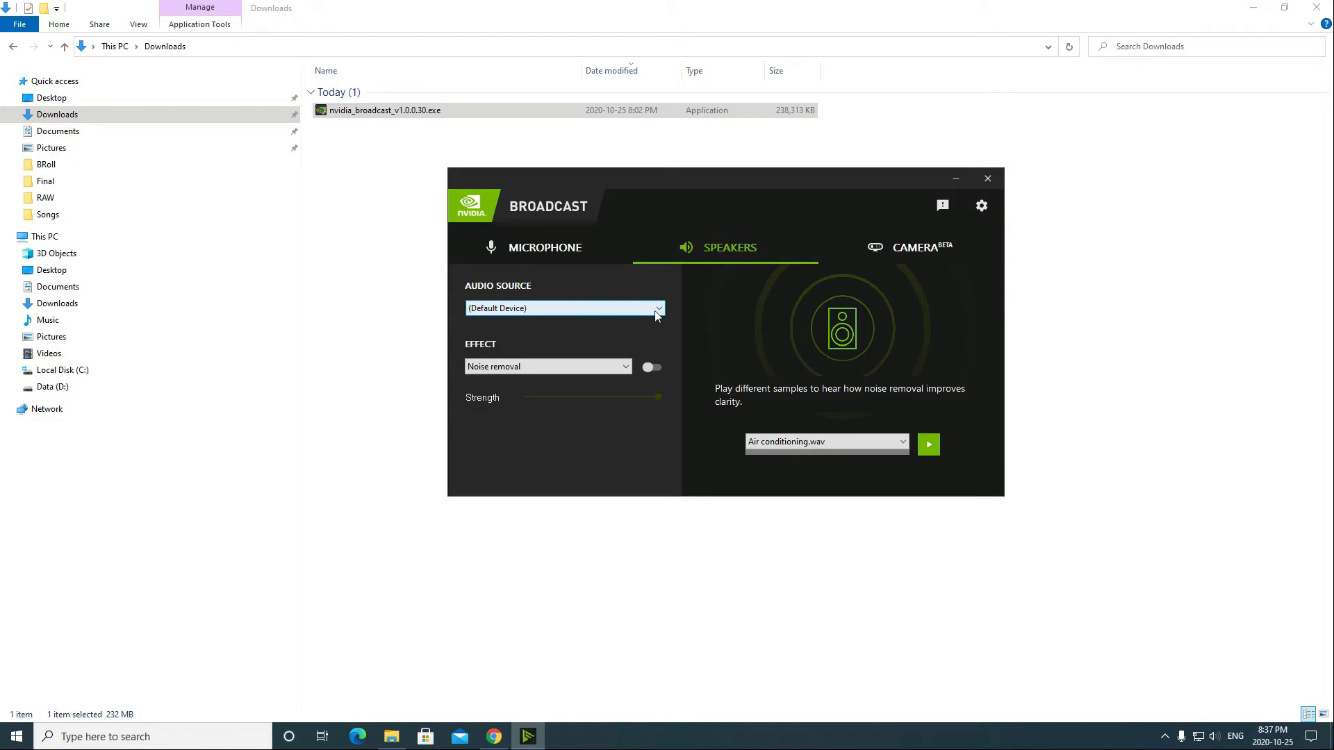
Step: Make Headset Earphone (Corsair VOID Wireless Gaming) the speaker audio source, then start Windows Settings
left_click(565, 308)
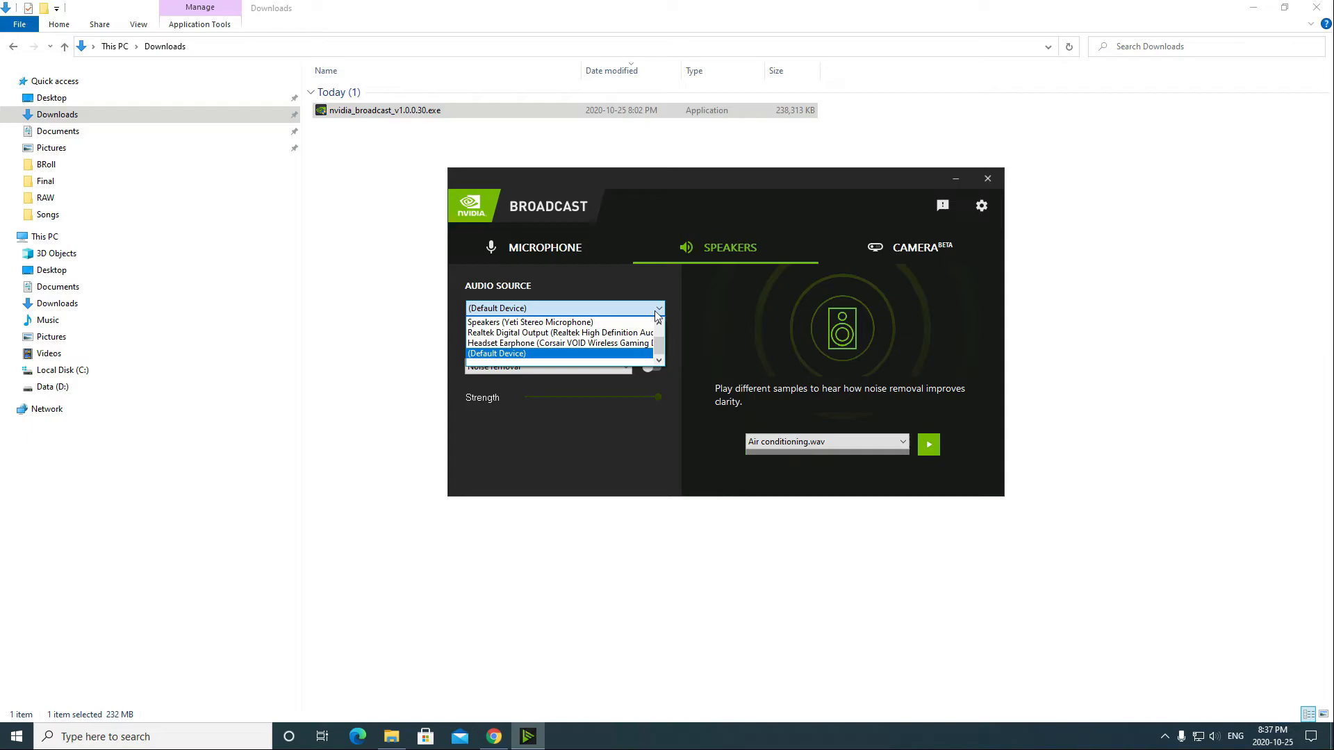
mouse_move(529, 321)
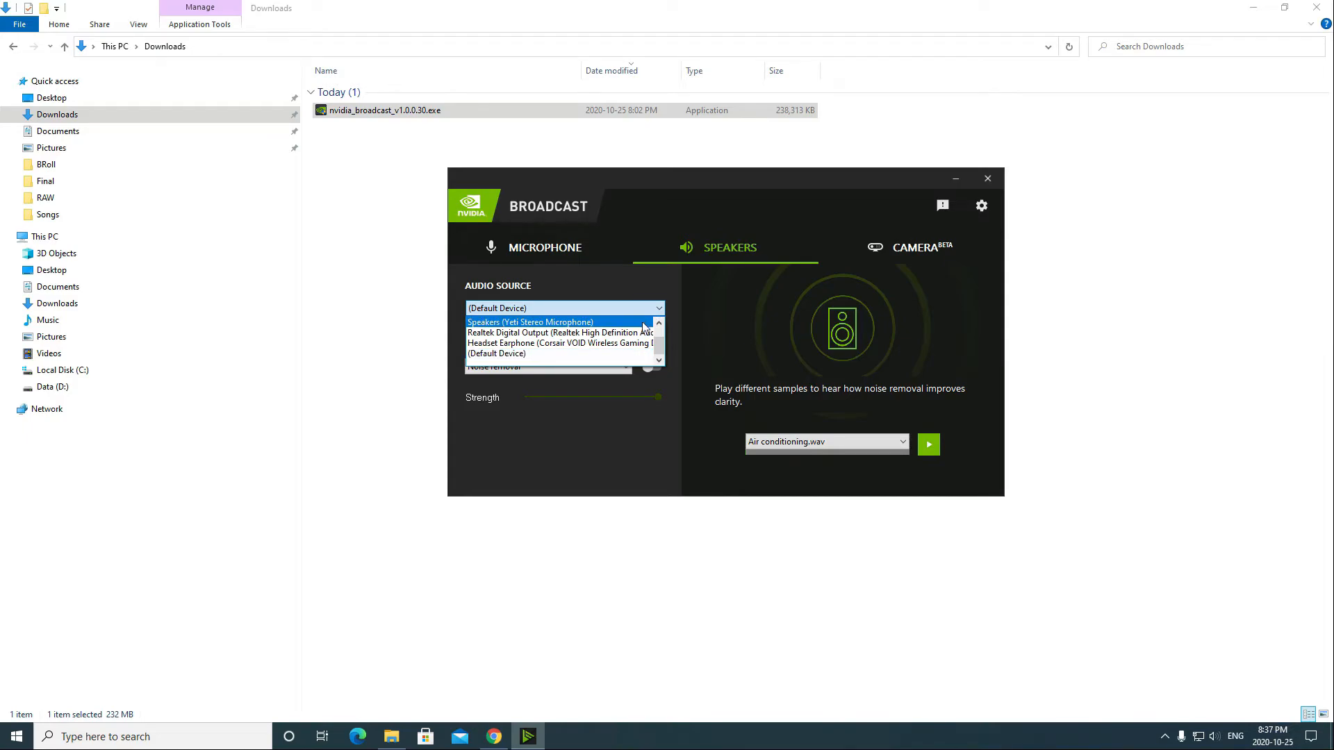
mouse_move(559, 344)
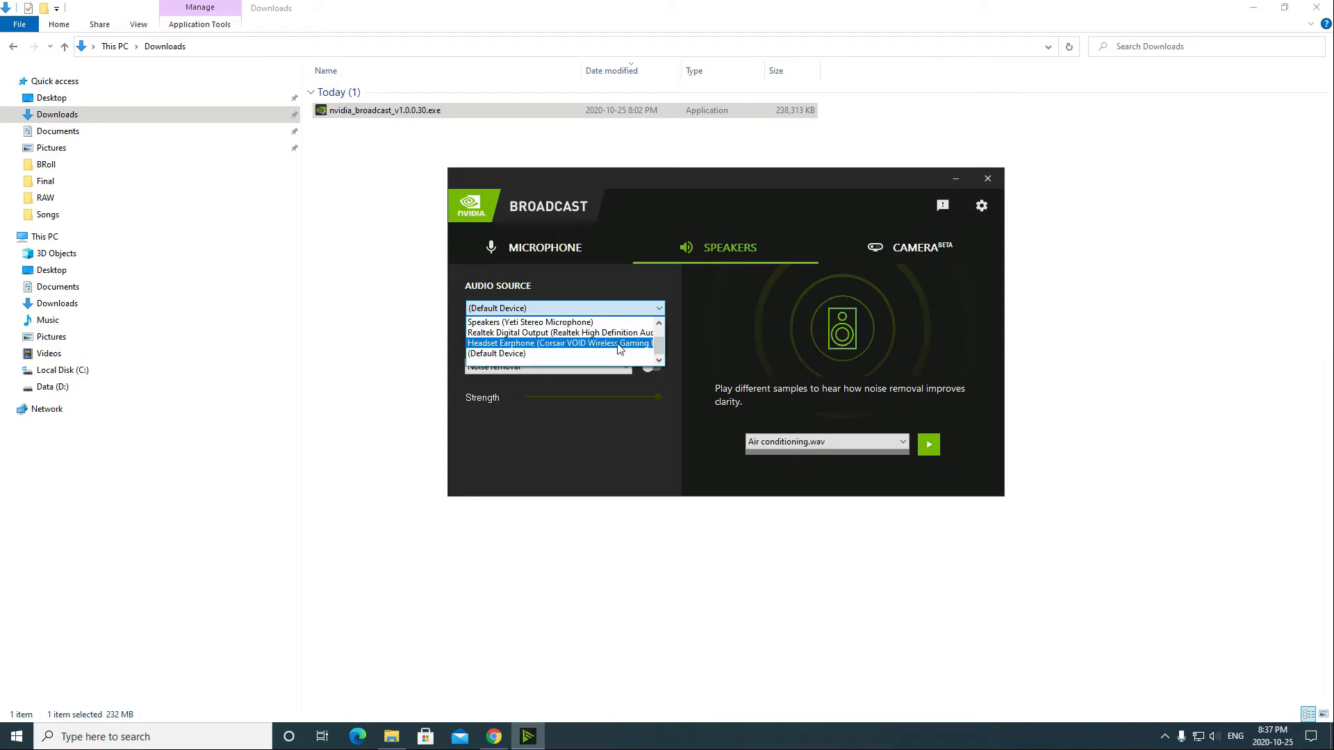
left_click(559, 343)
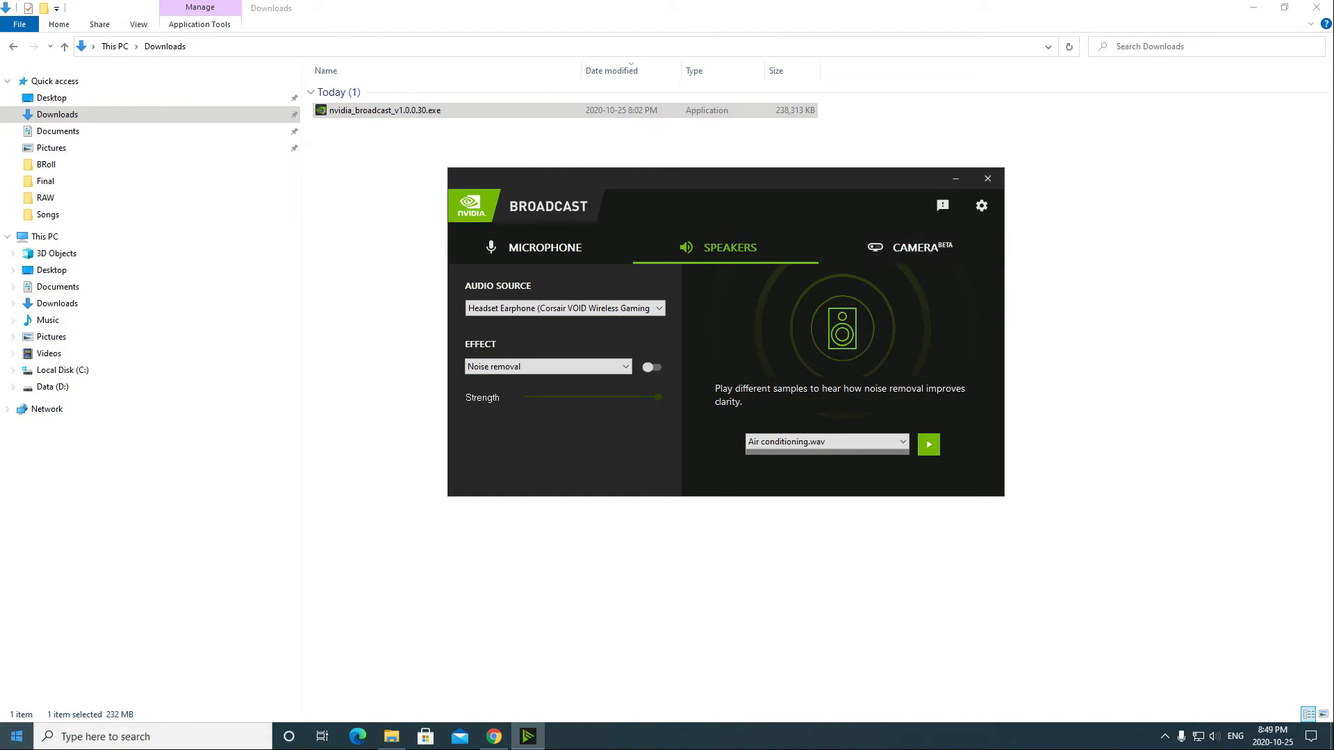
left_click(15, 736)
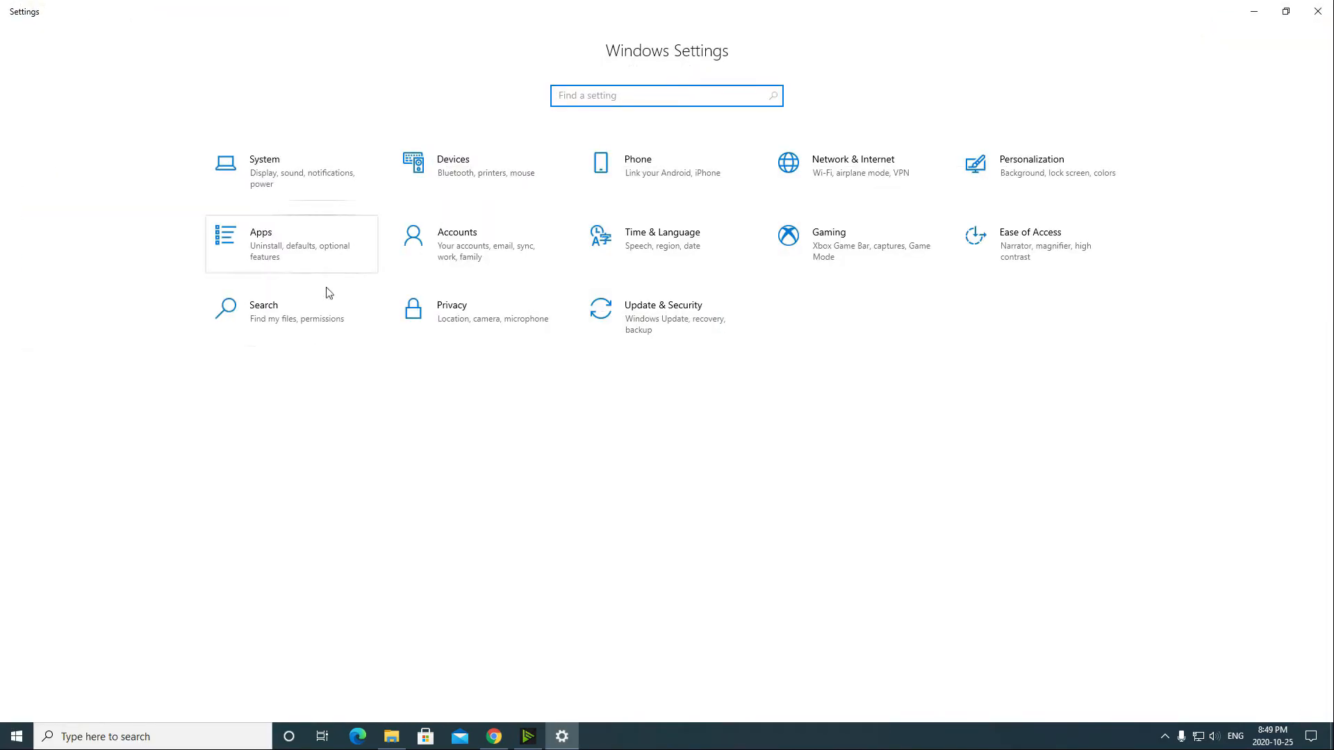
Step: Go to System and then the Sound settings page in Windows Settings
left_click(264, 166)
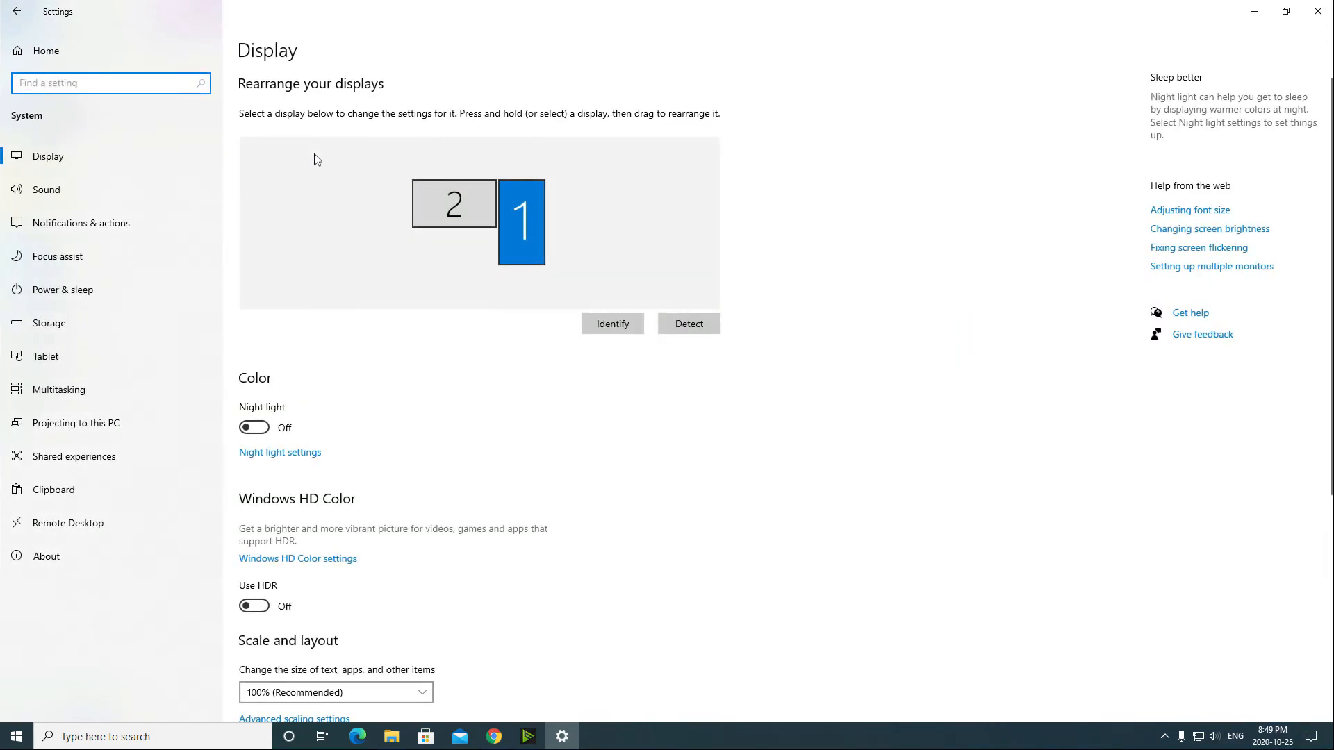
mouse_move(101, 189)
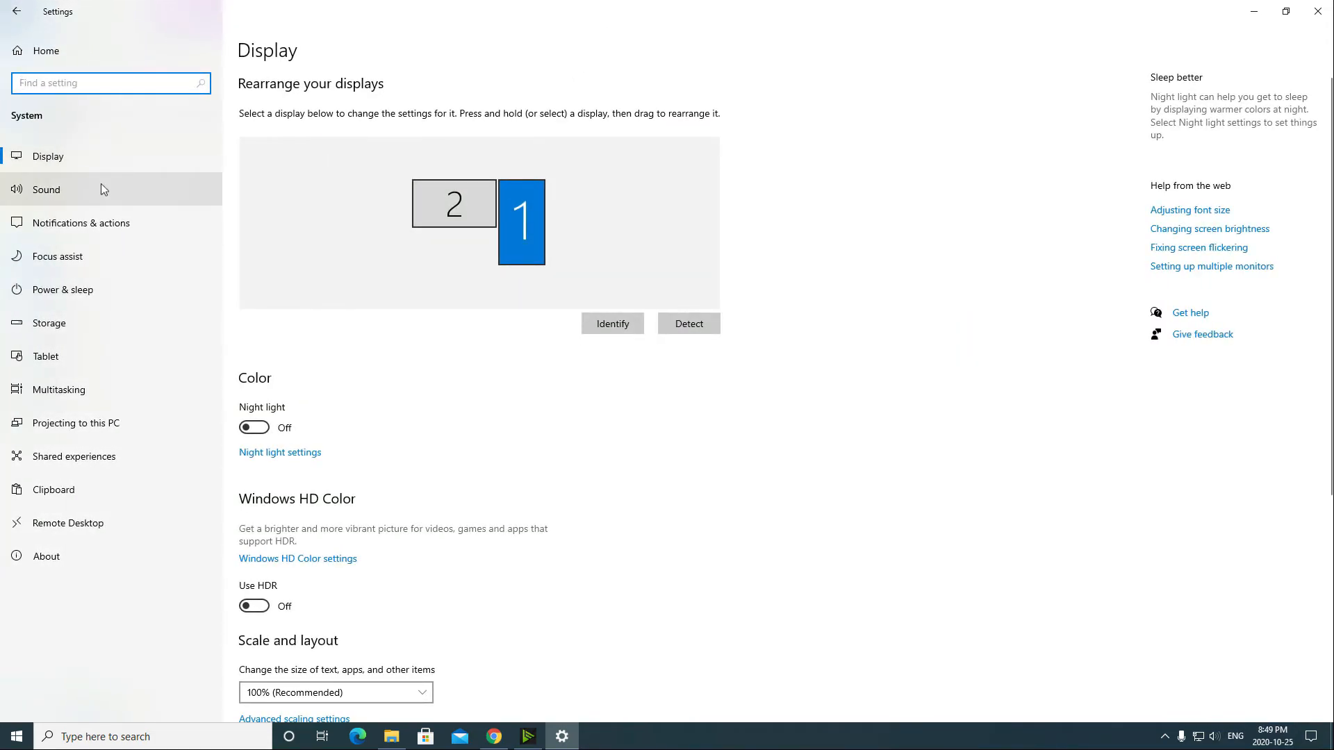
left_click(46, 190)
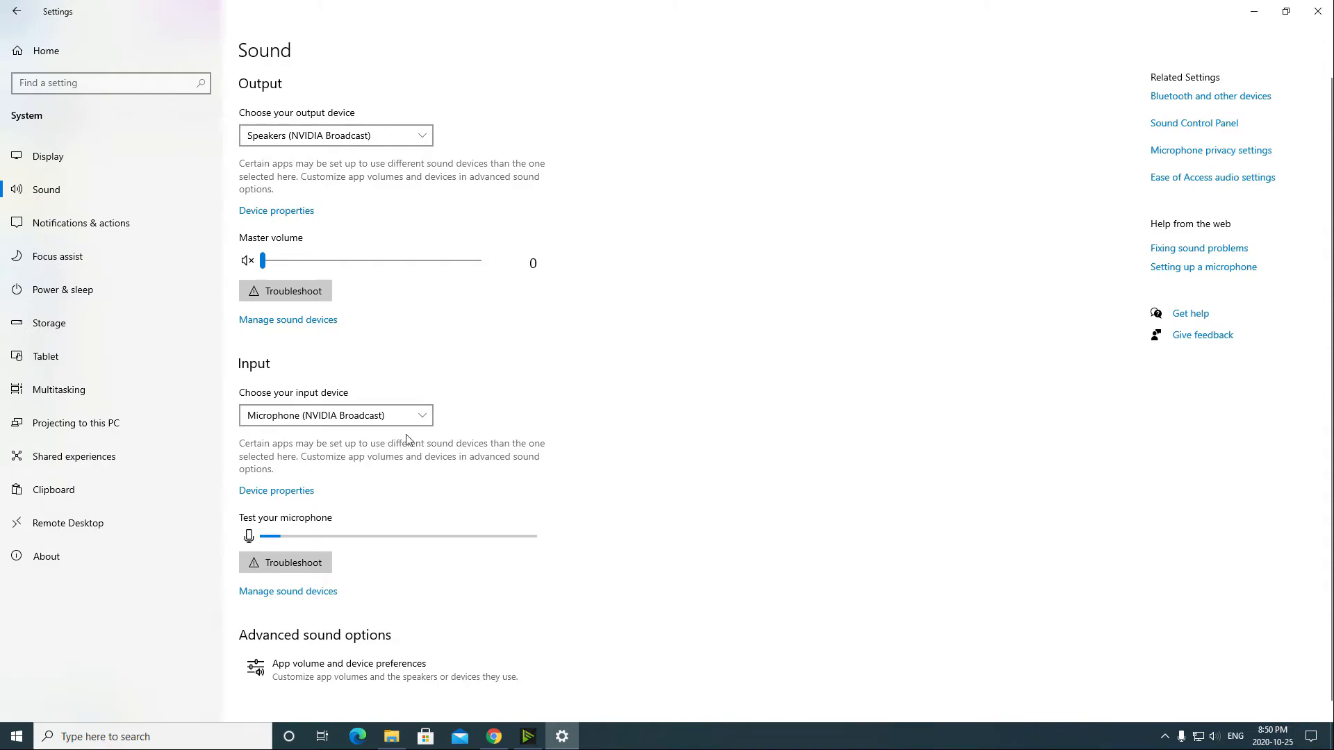
Step: Bring up the sound input device list showing Corsair, NVIDIA Broadcast and Yeti microphones
left_click(335, 415)
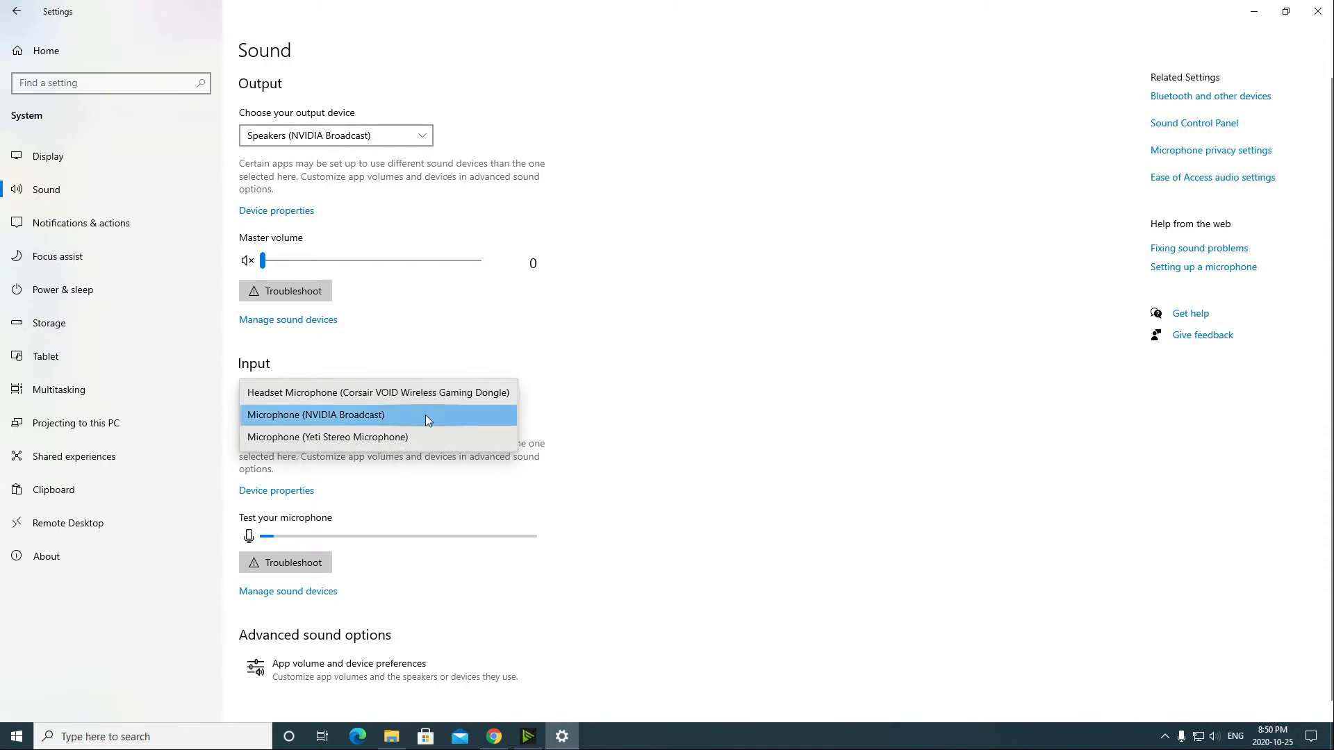
mouse_move(434, 399)
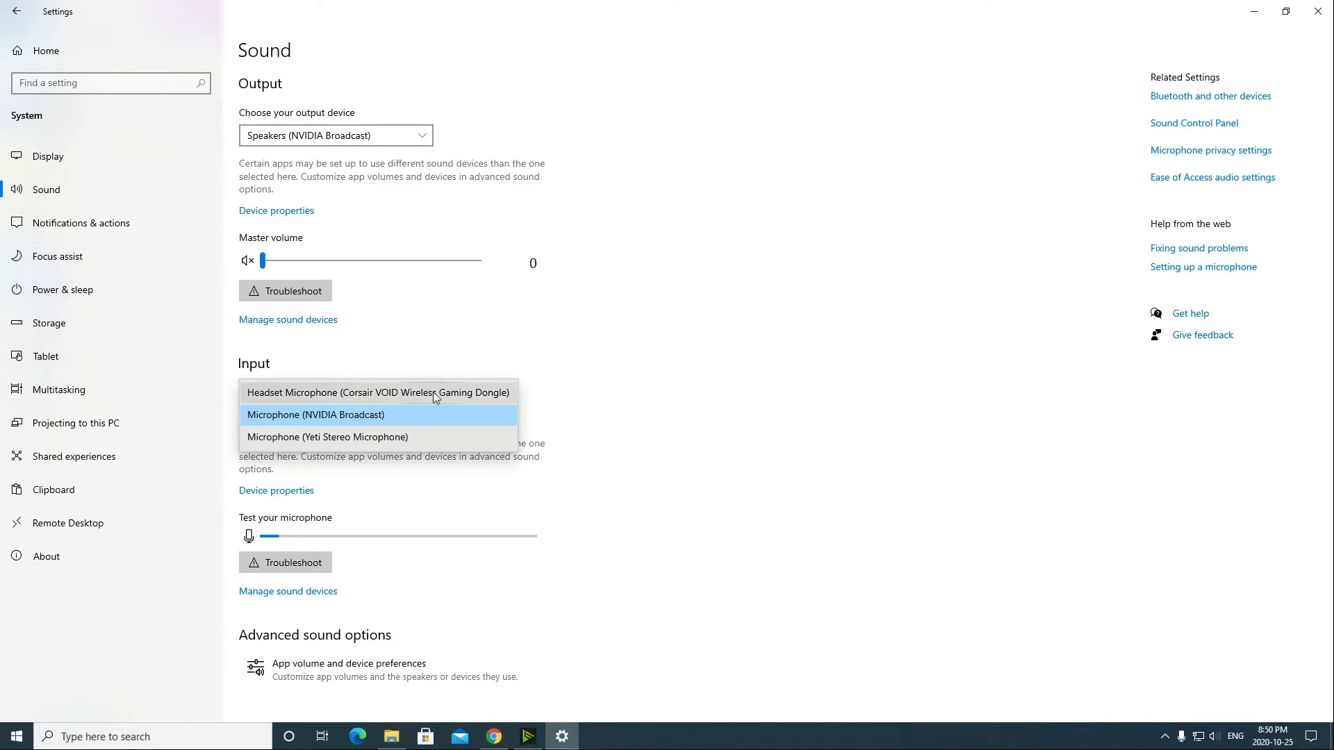
mouse_move(449, 436)
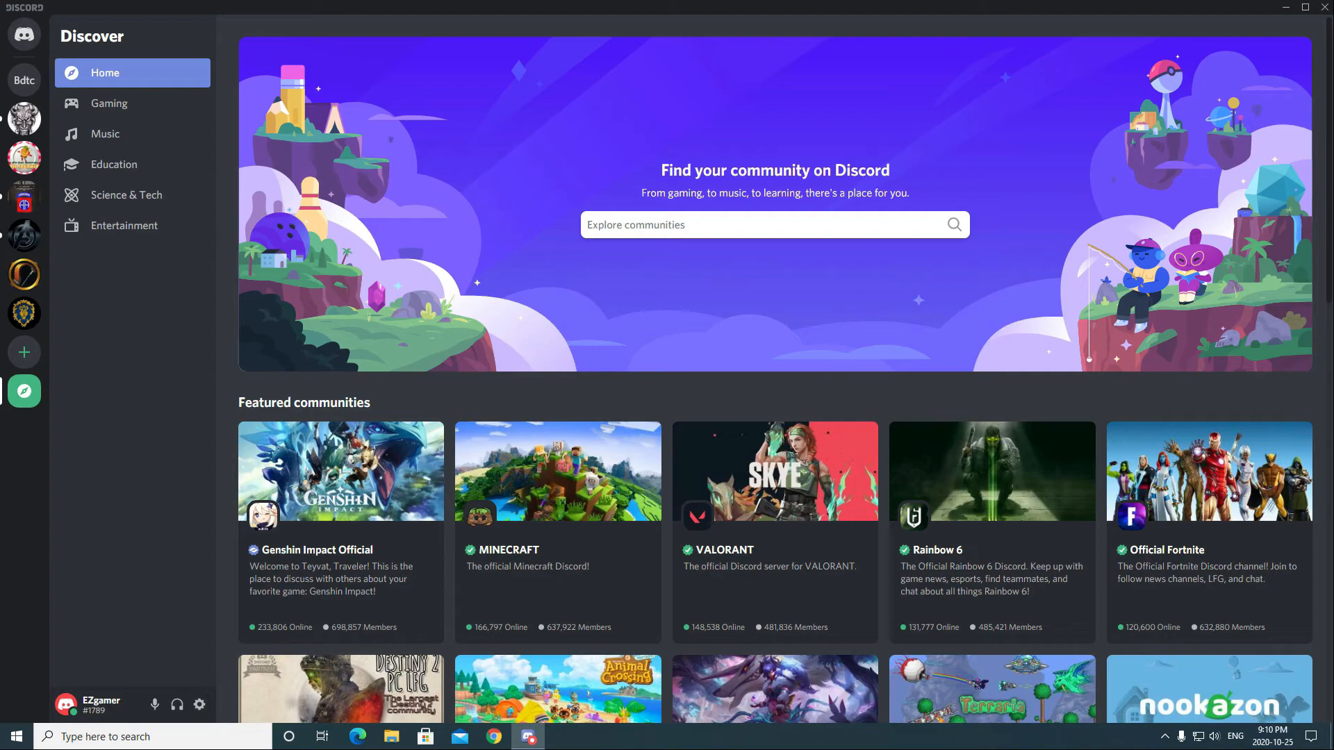
mouse_move(125, 607)
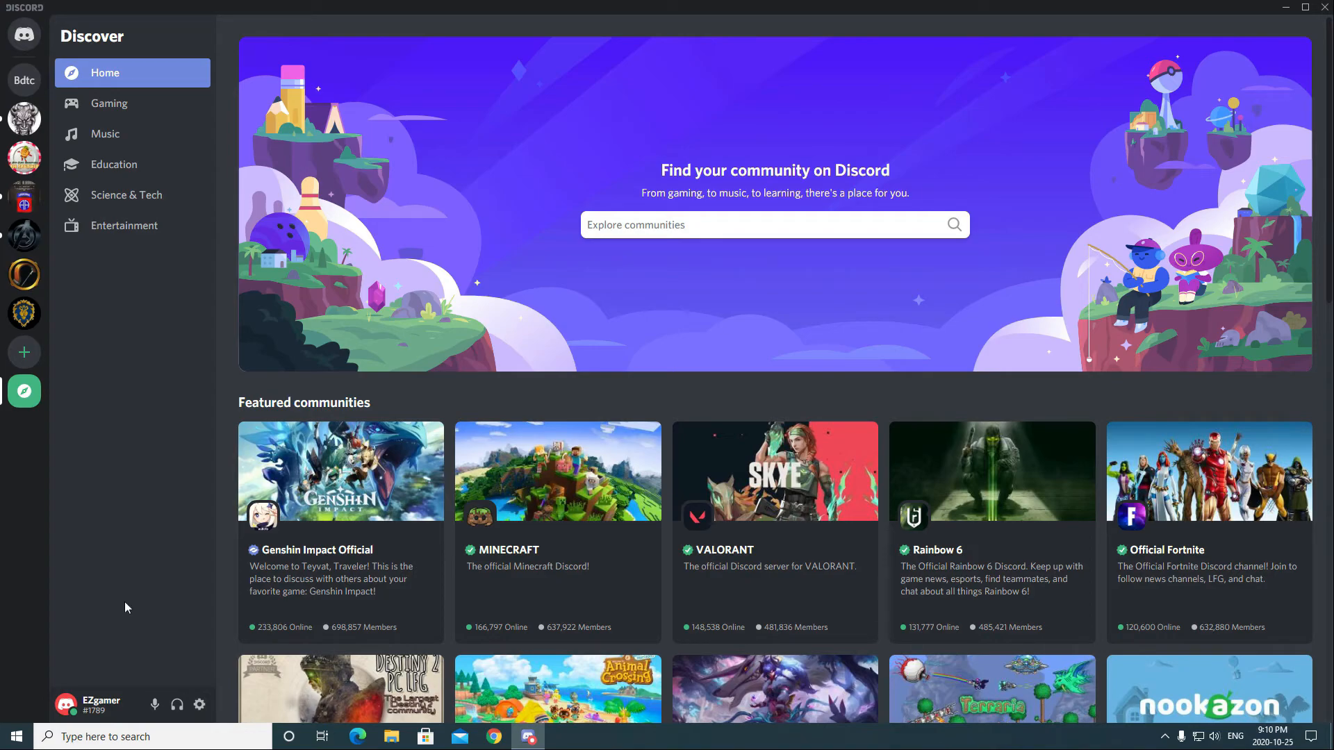
mouse_move(200, 705)
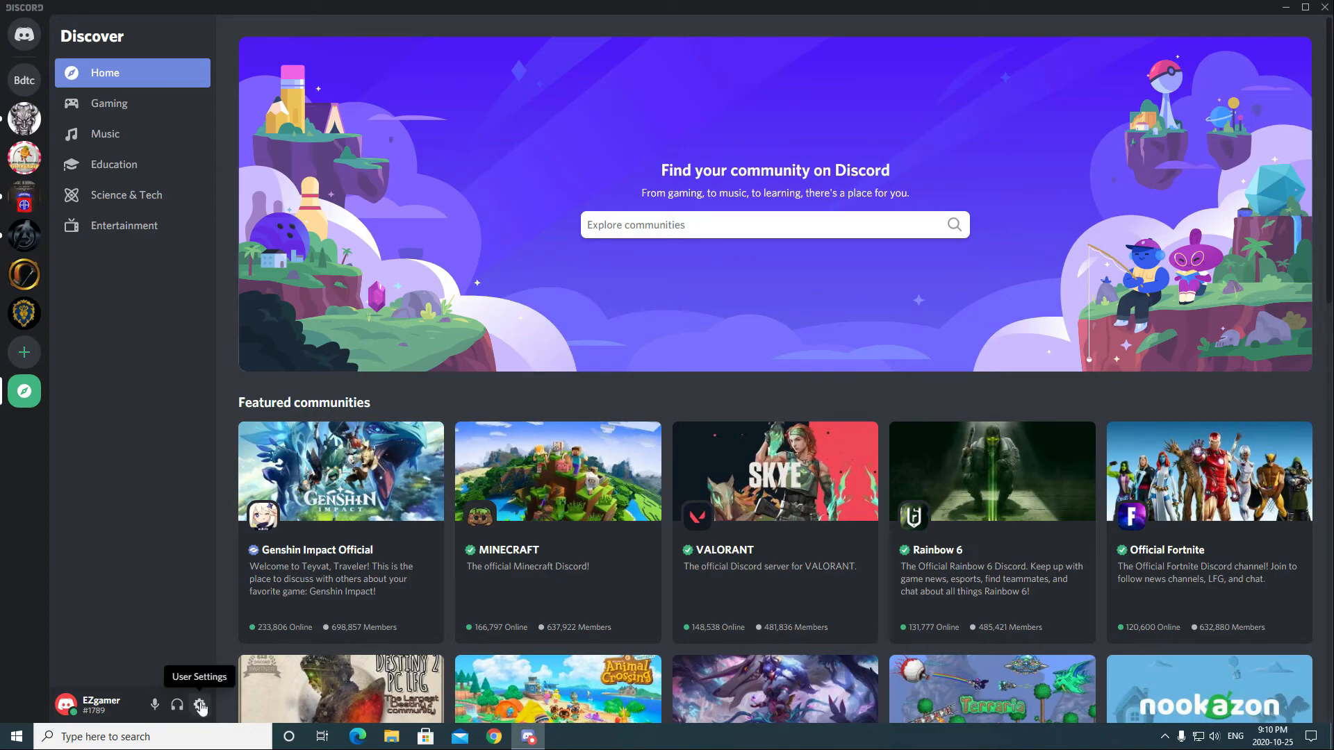
Step: Open Discord user settings on the My Account page via the gear by the username
left_click(200, 704)
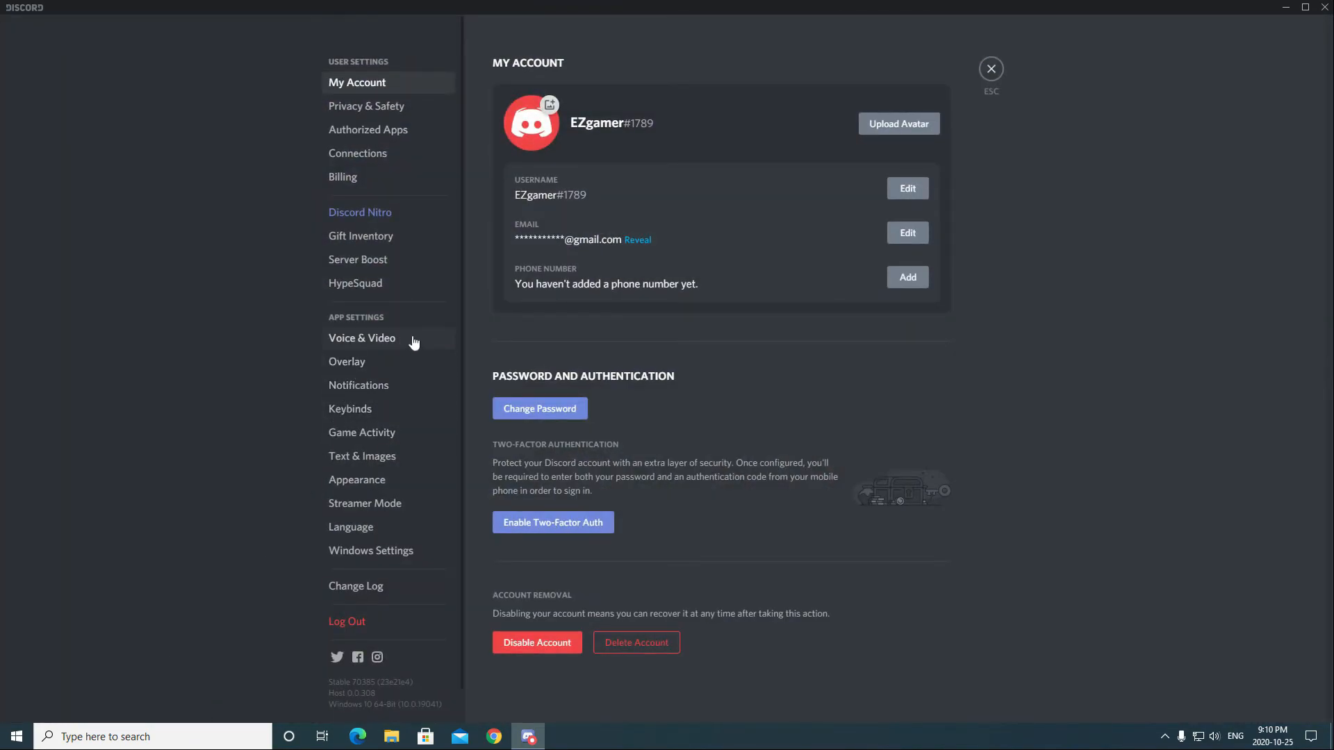
Step: In Voice & Video, use Microphone (NVIDIA Broadcast) as input and Speakers (NVIDIA Broadcast) as output
left_click(361, 337)
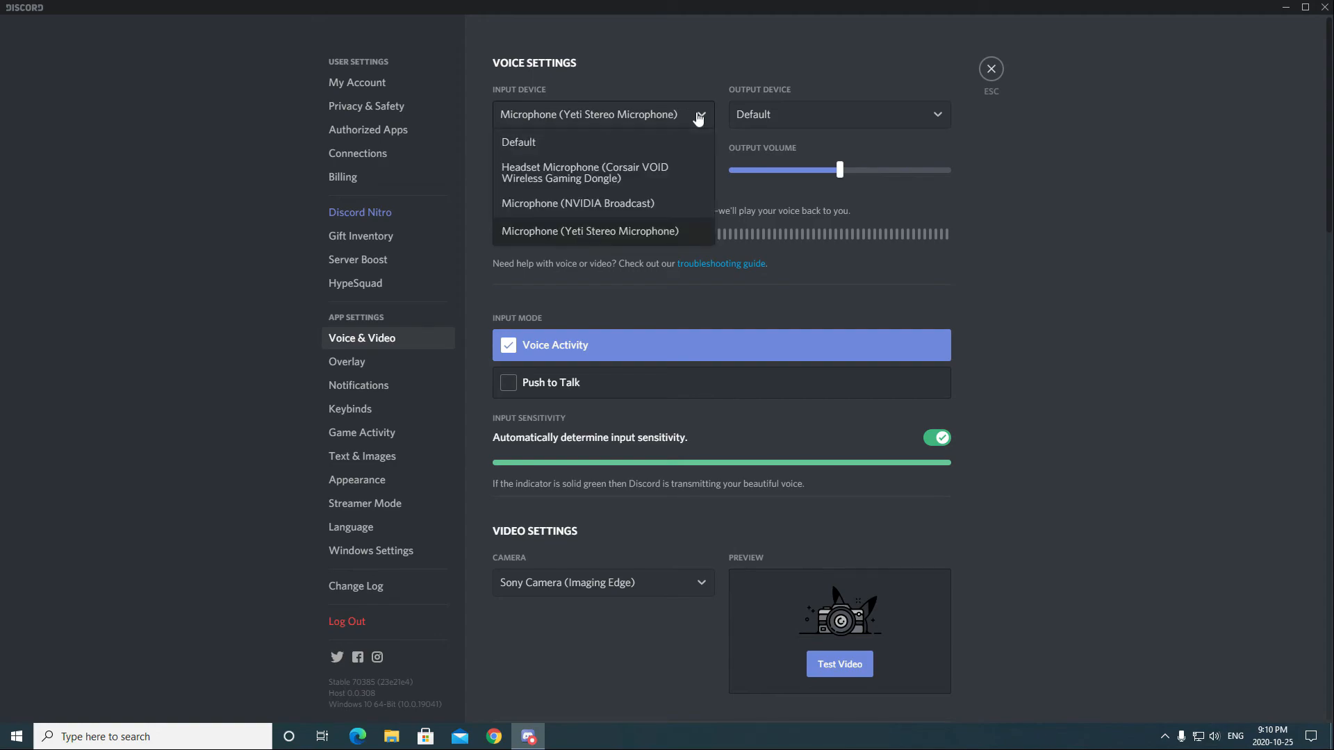
mouse_move(675, 211)
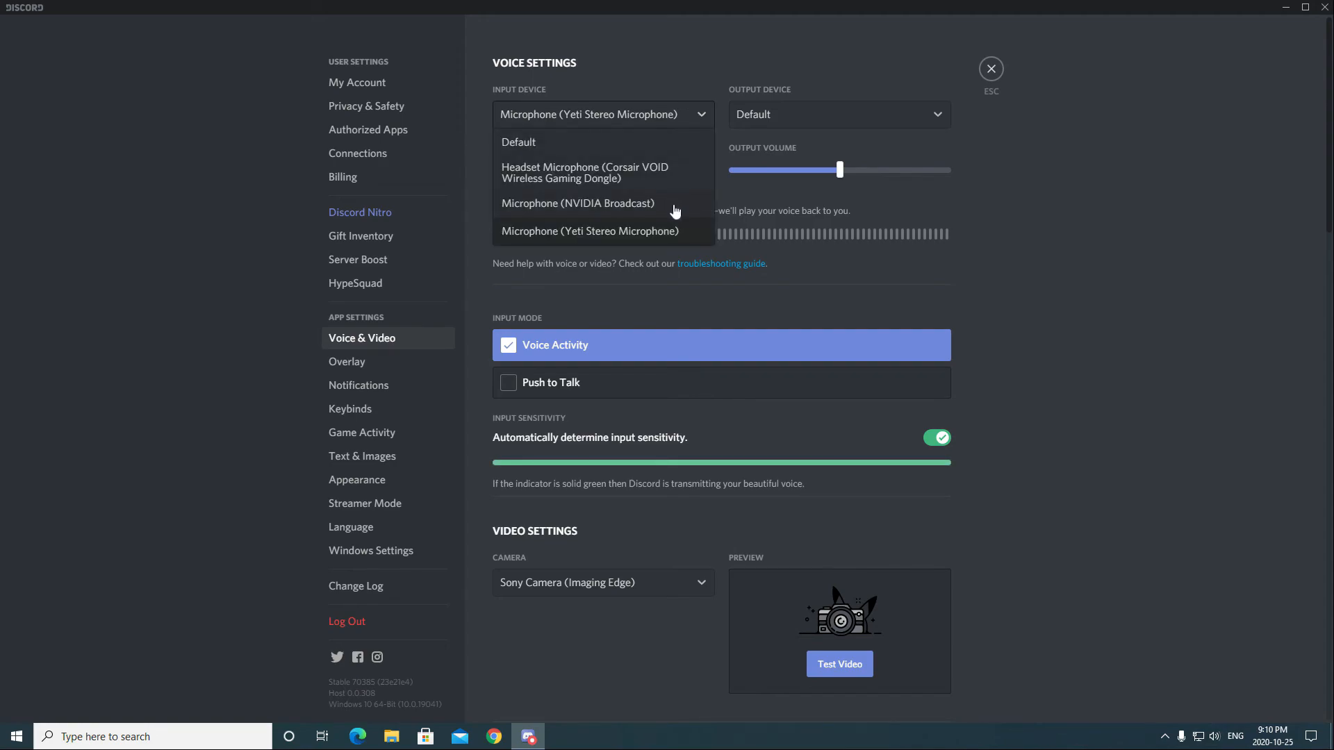
left_click(578, 202)
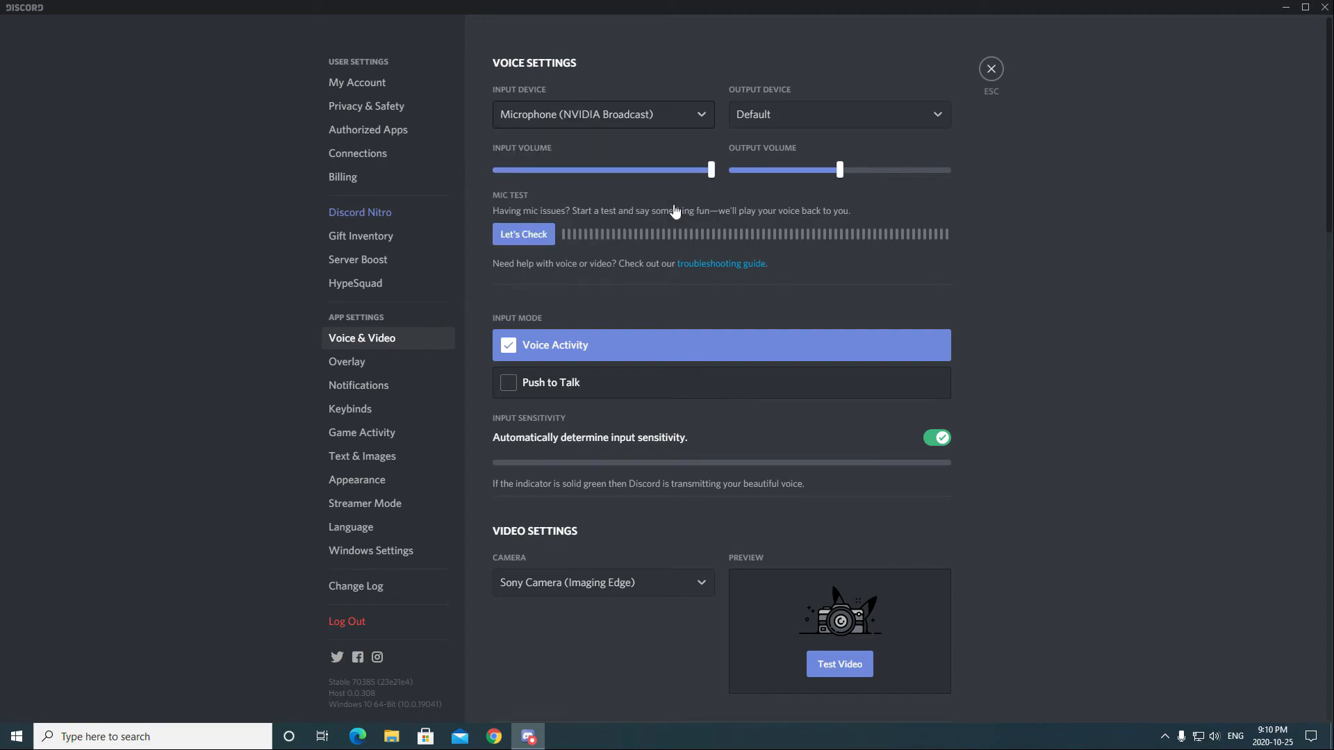
mouse_move(800, 100)
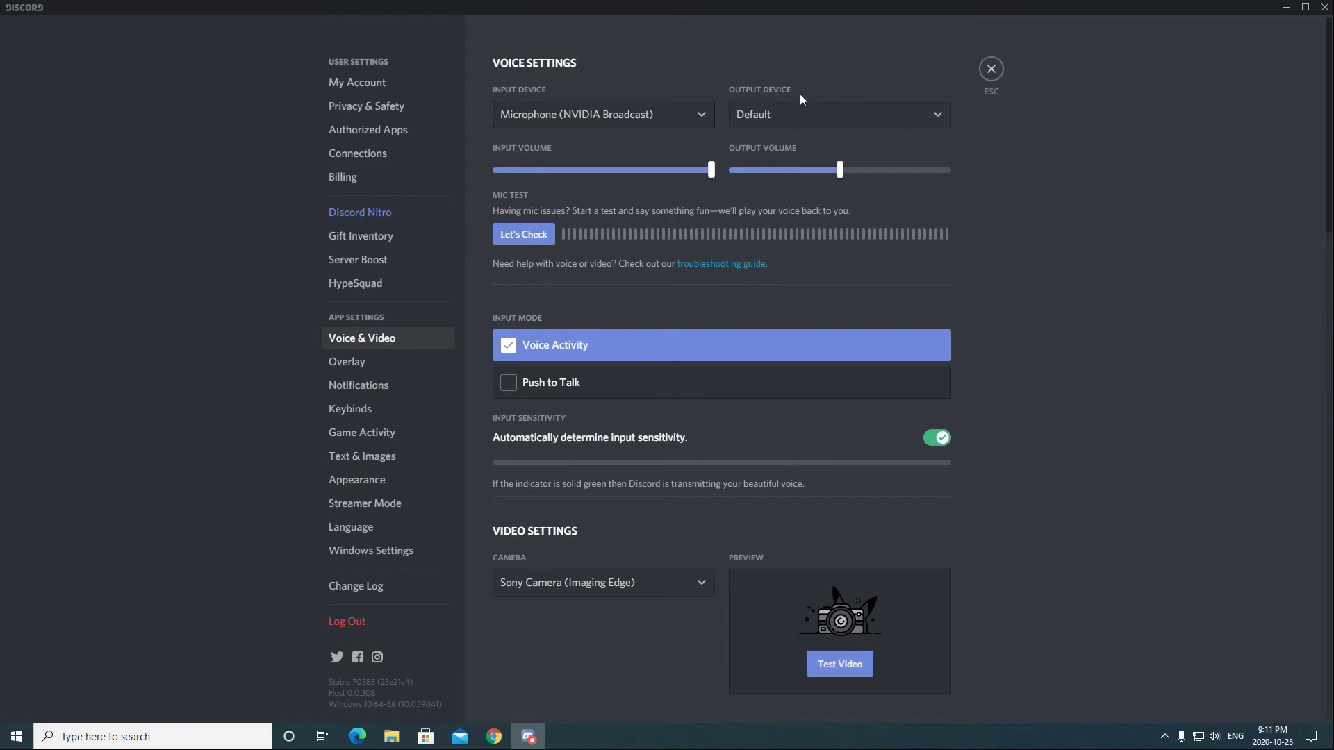
mouse_move(826, 116)
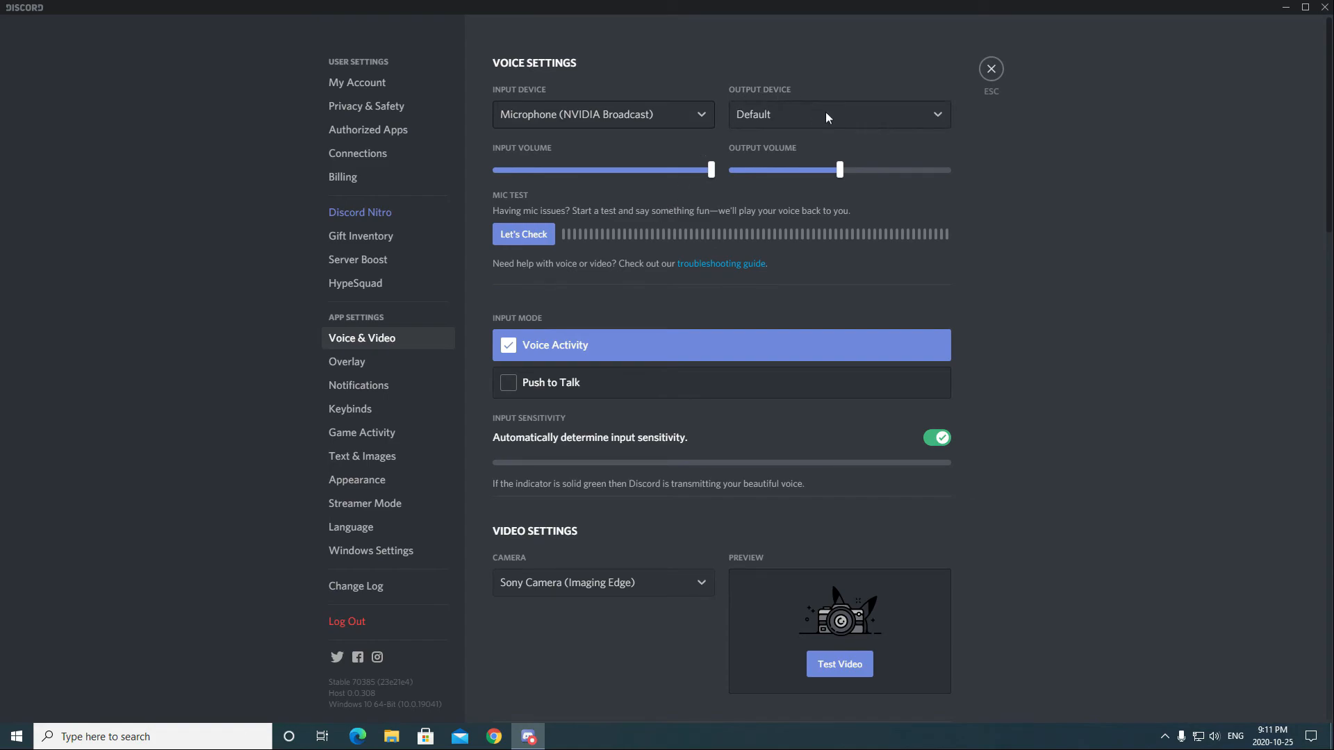
left_click(836, 114)
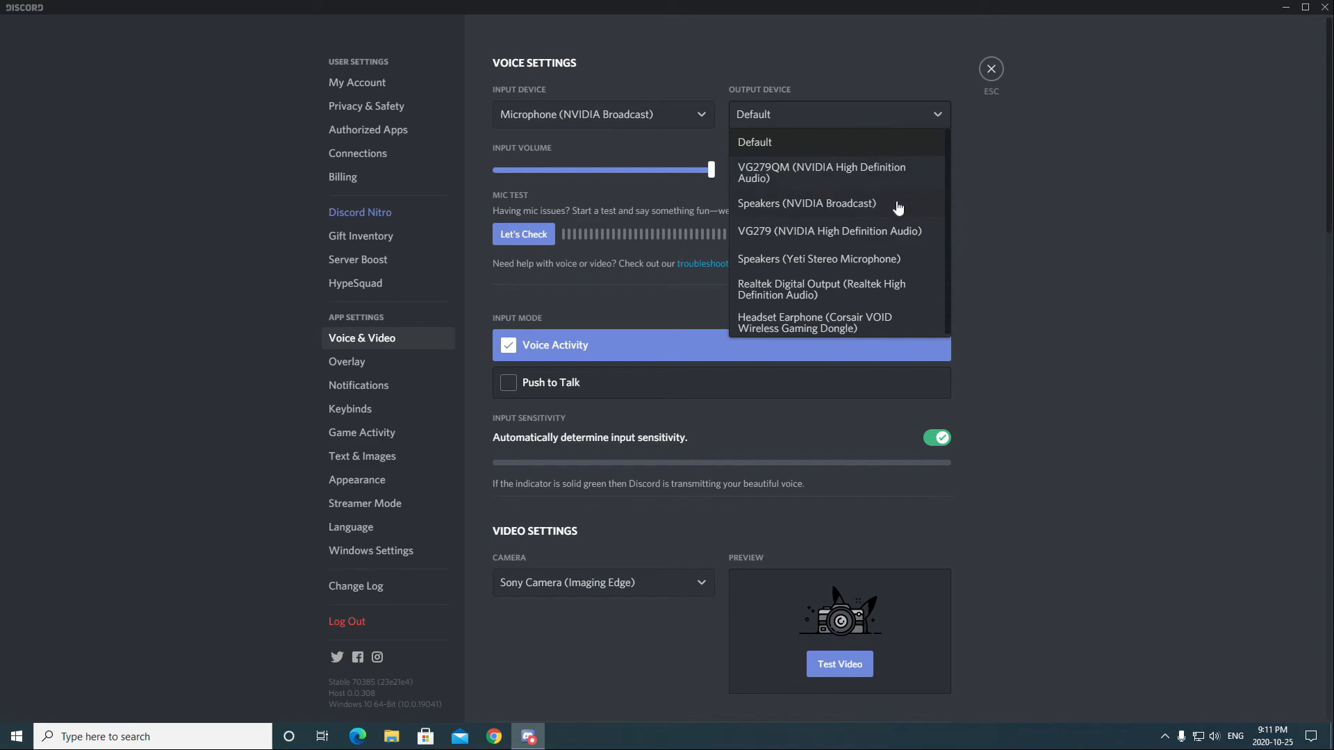
left_click(804, 203)
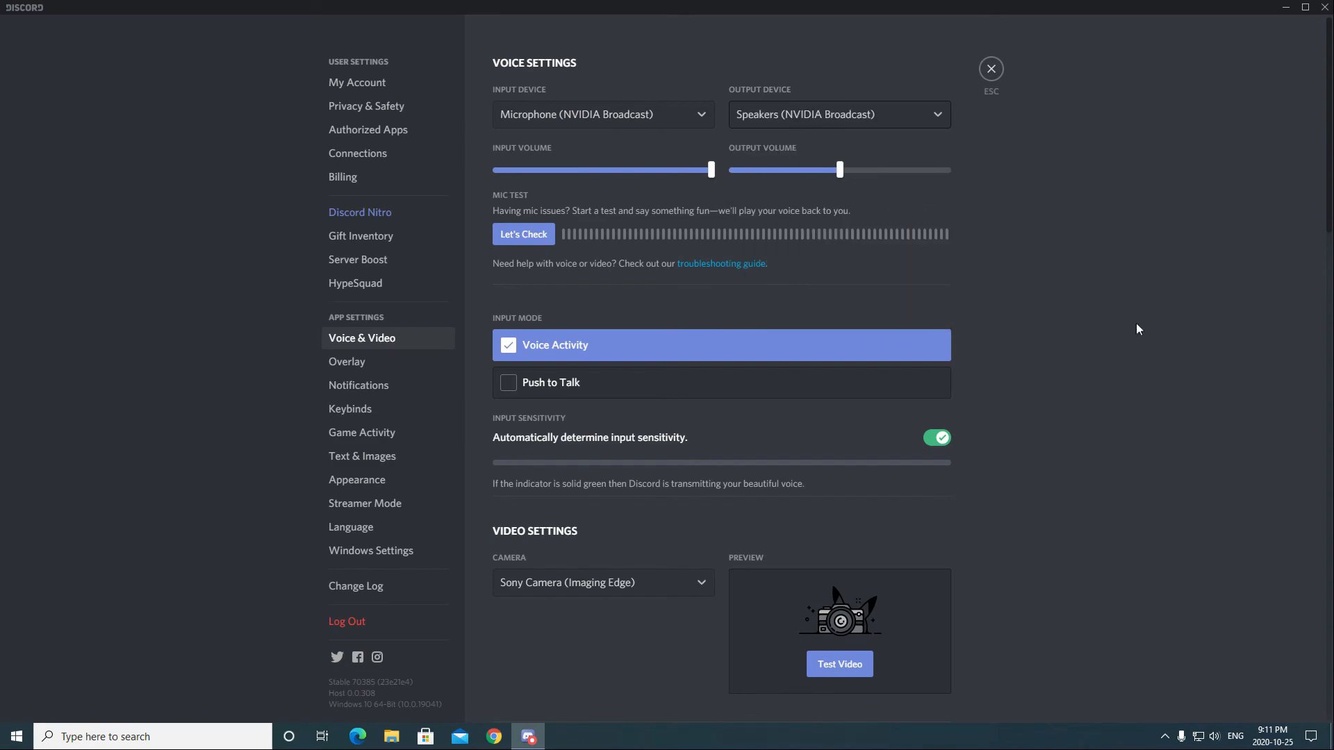
Step: Turn off Noise Reduction under Voice Processing and close Discord settings back to Discover
scroll("down", 3)
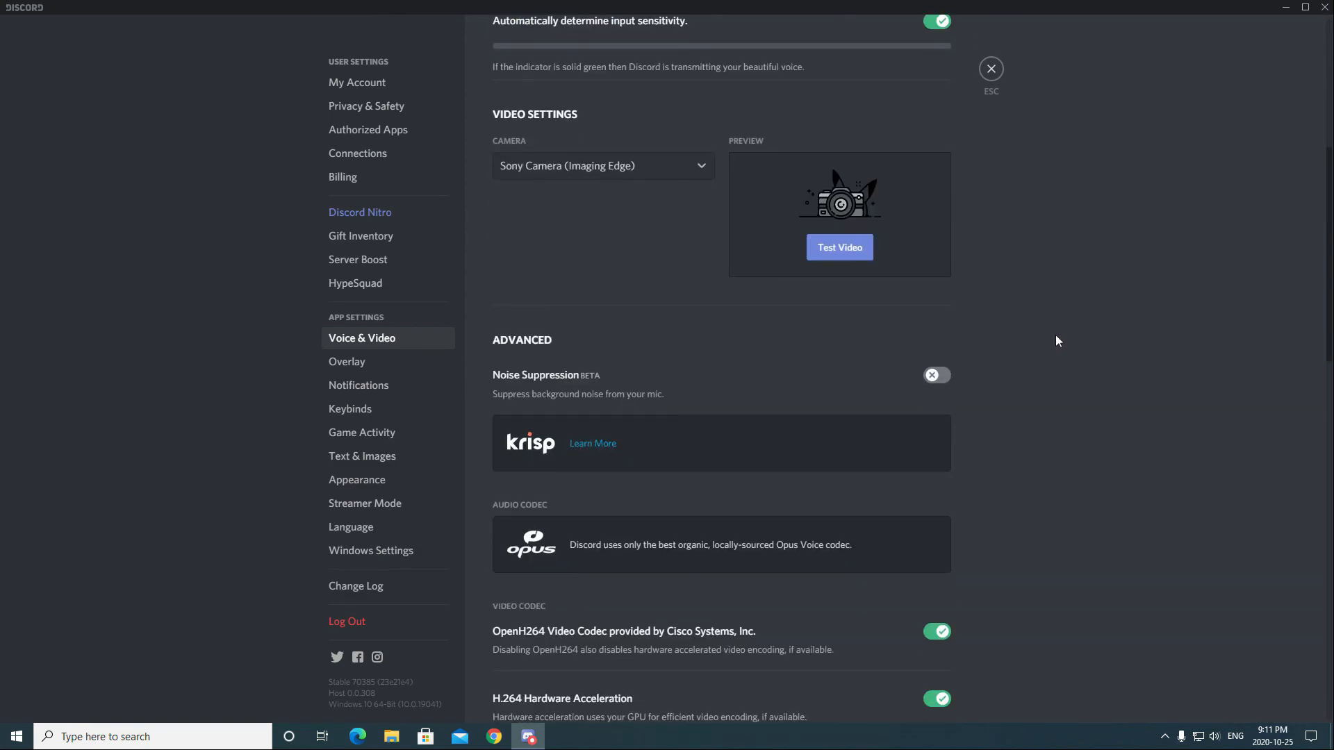
scroll("down", 3)
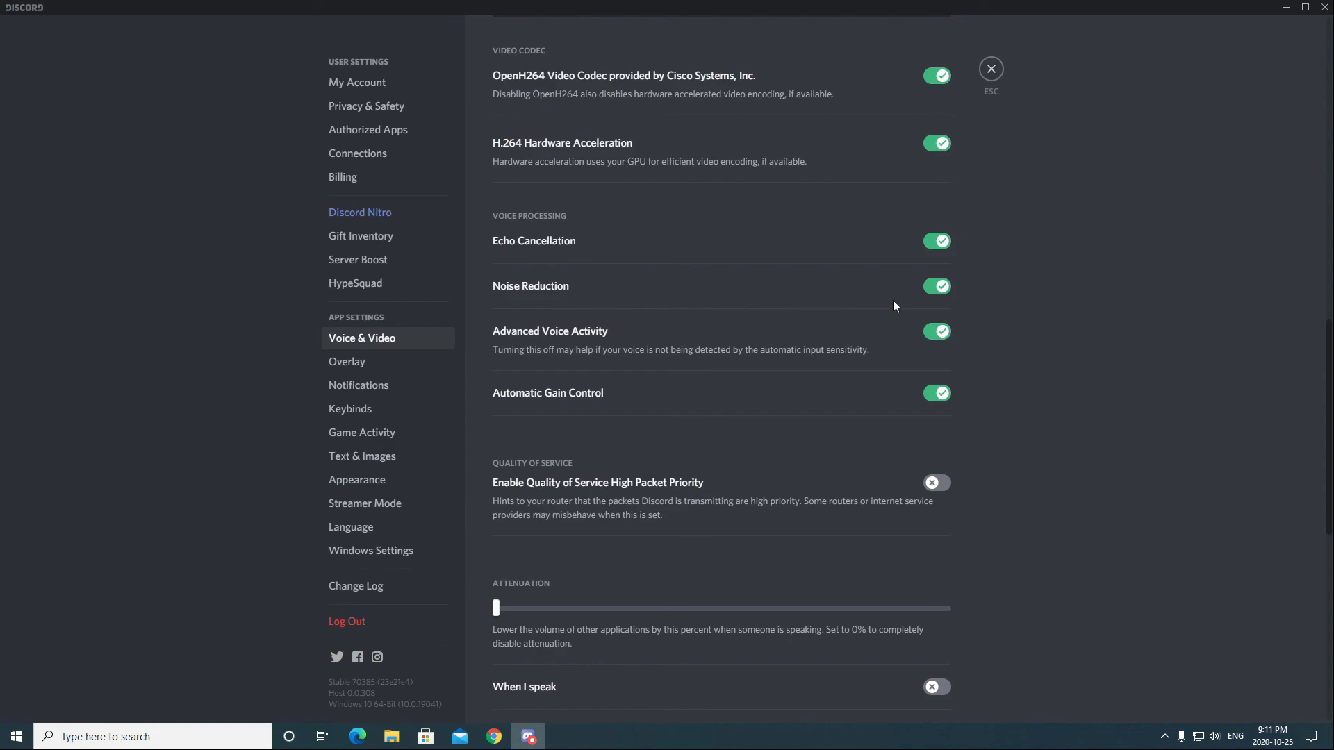
left_click(935, 286)
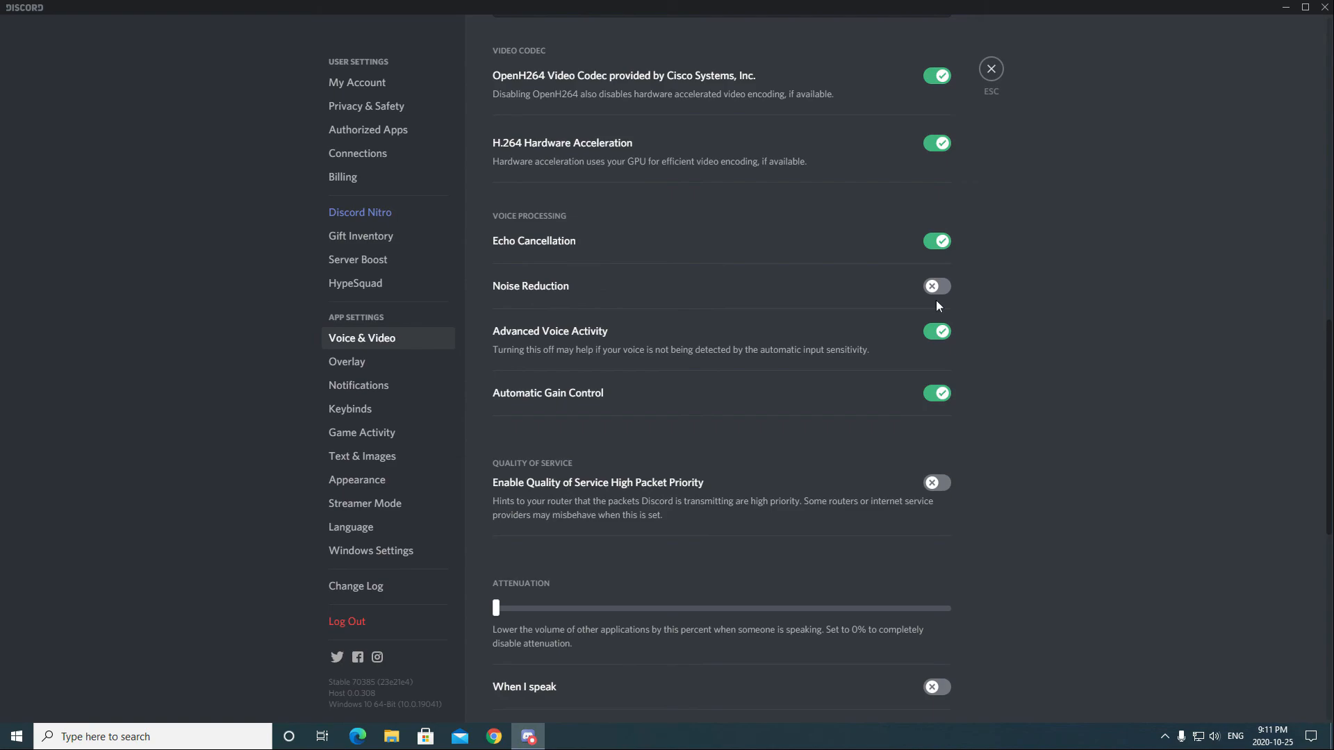
mouse_move(997, 272)
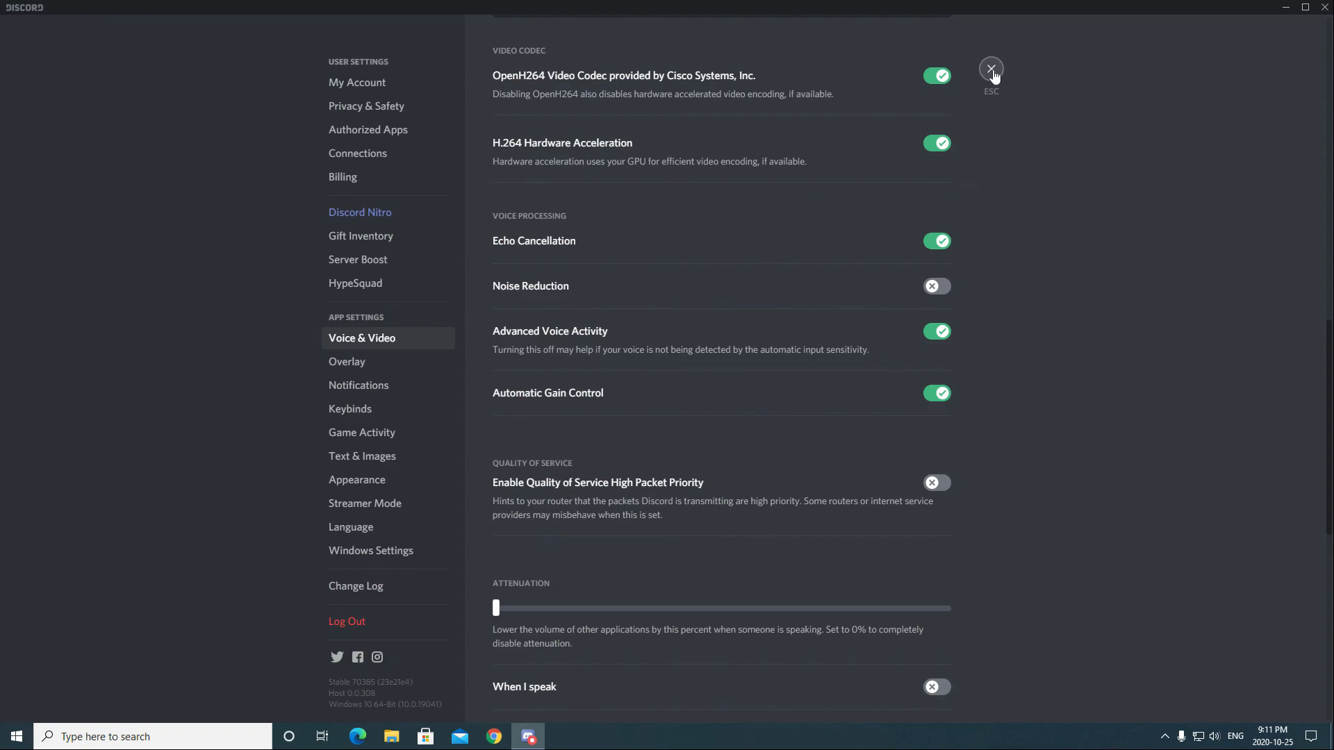
left_click(991, 70)
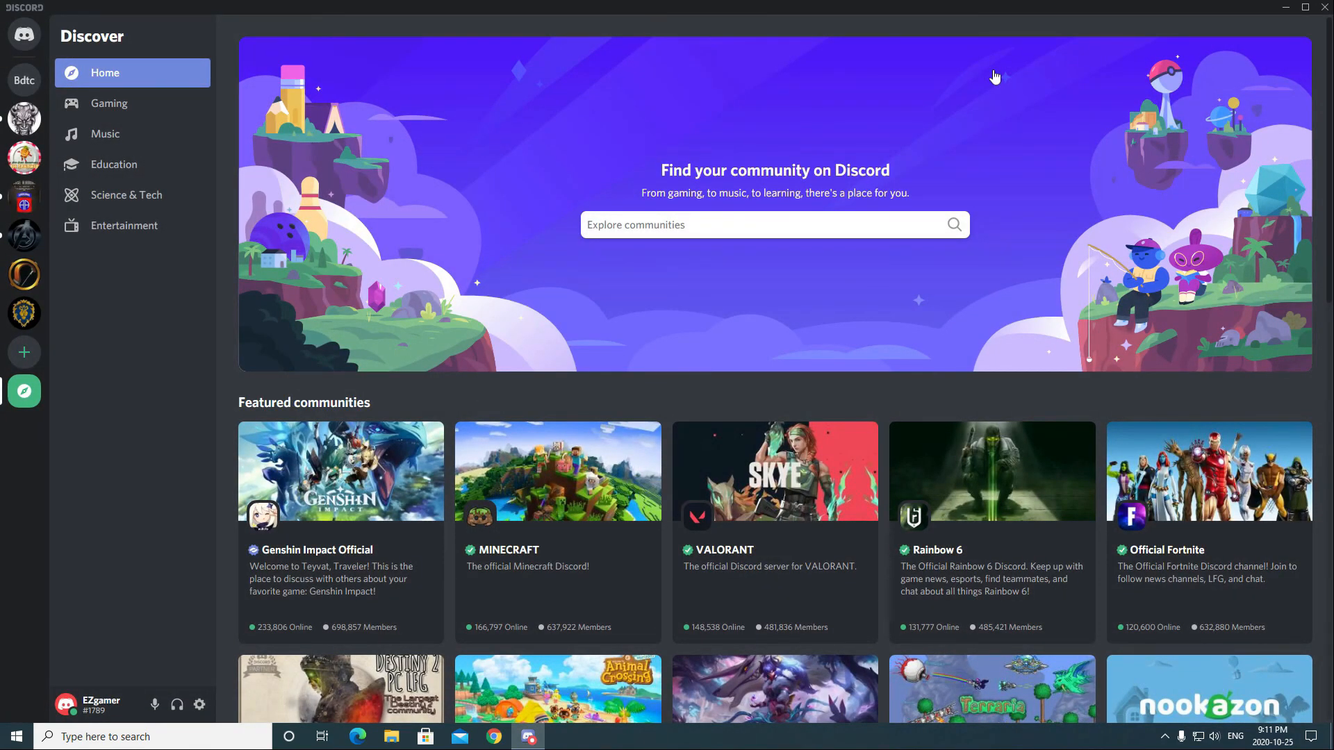